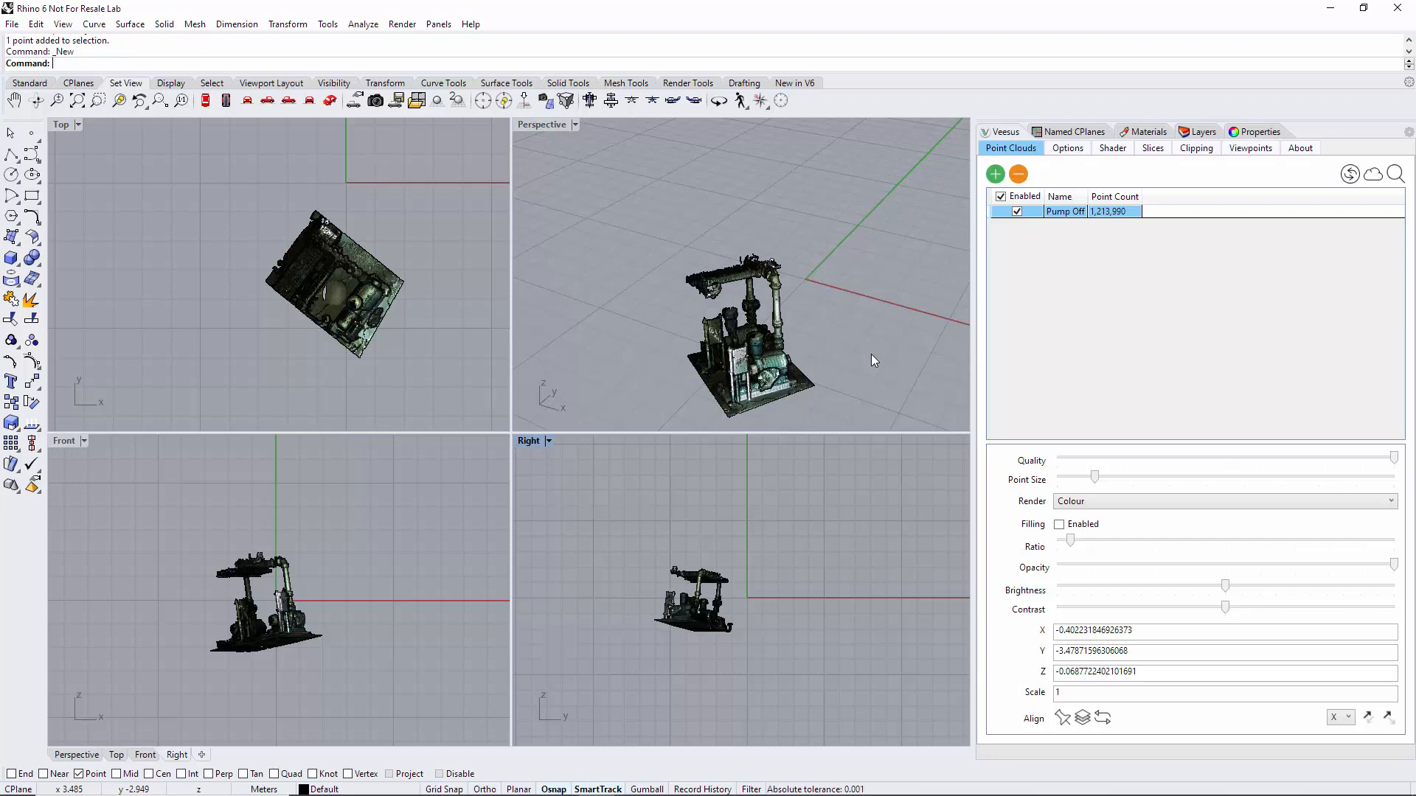
mouse_move(1103, 221)
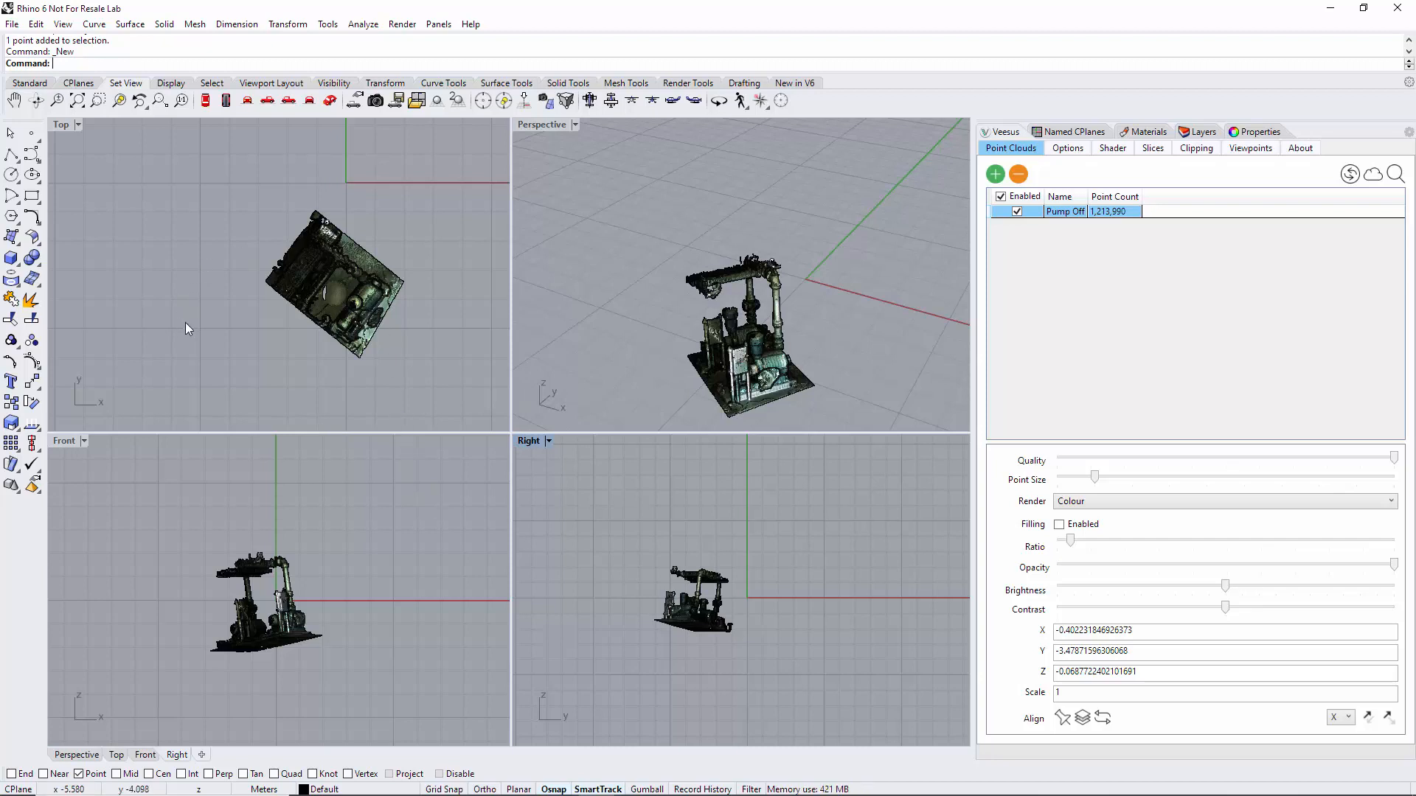
mouse_move(467, 242)
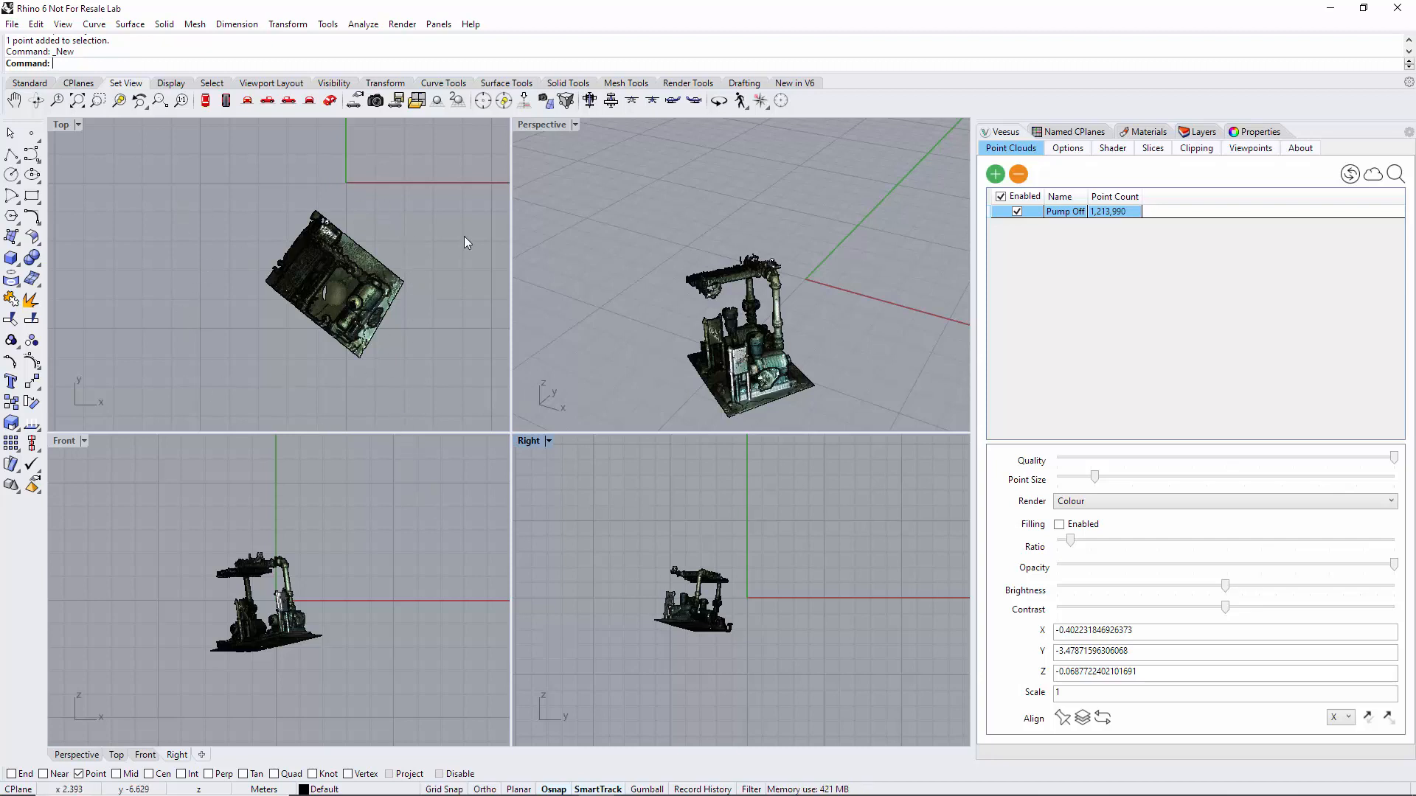
mouse_move(752, 689)
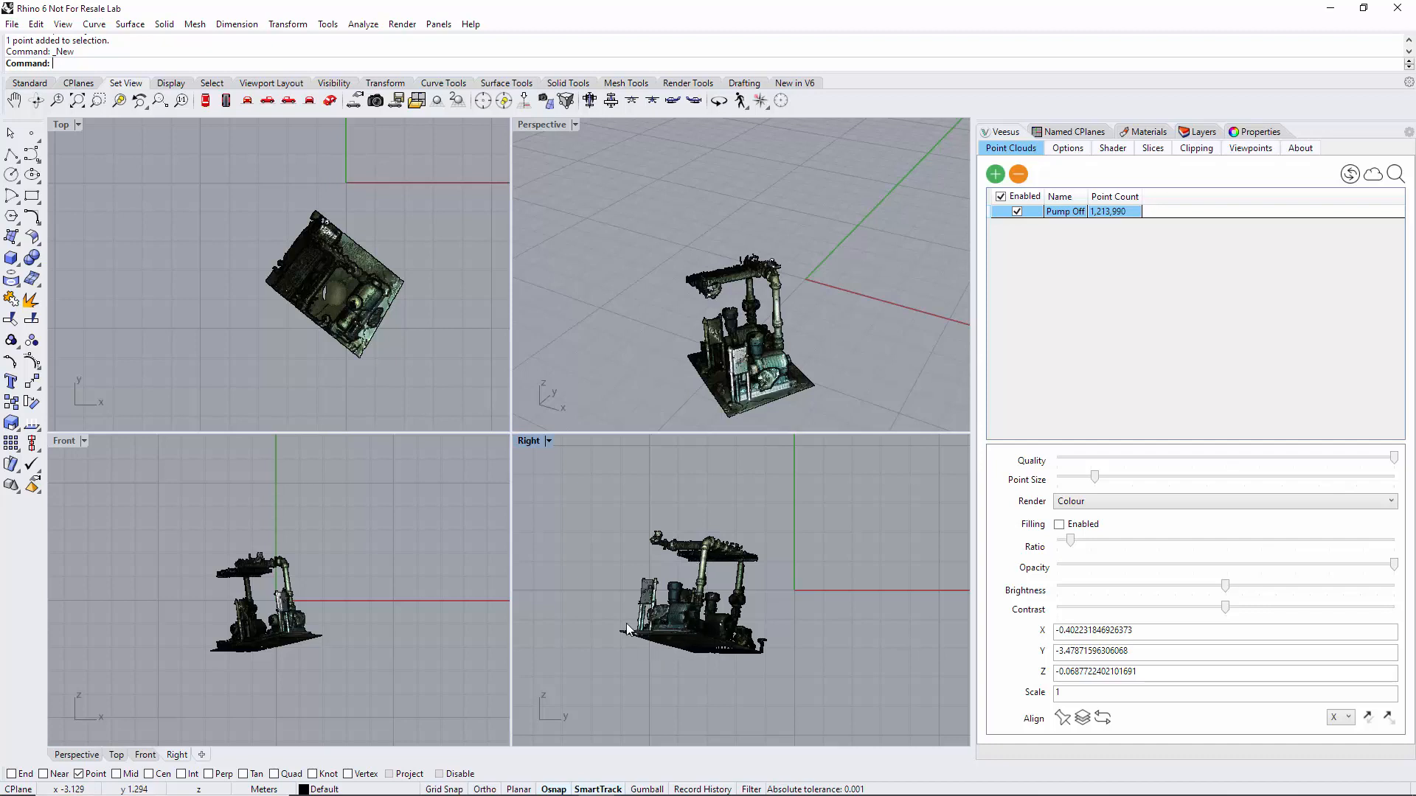
mouse_move(804, 575)
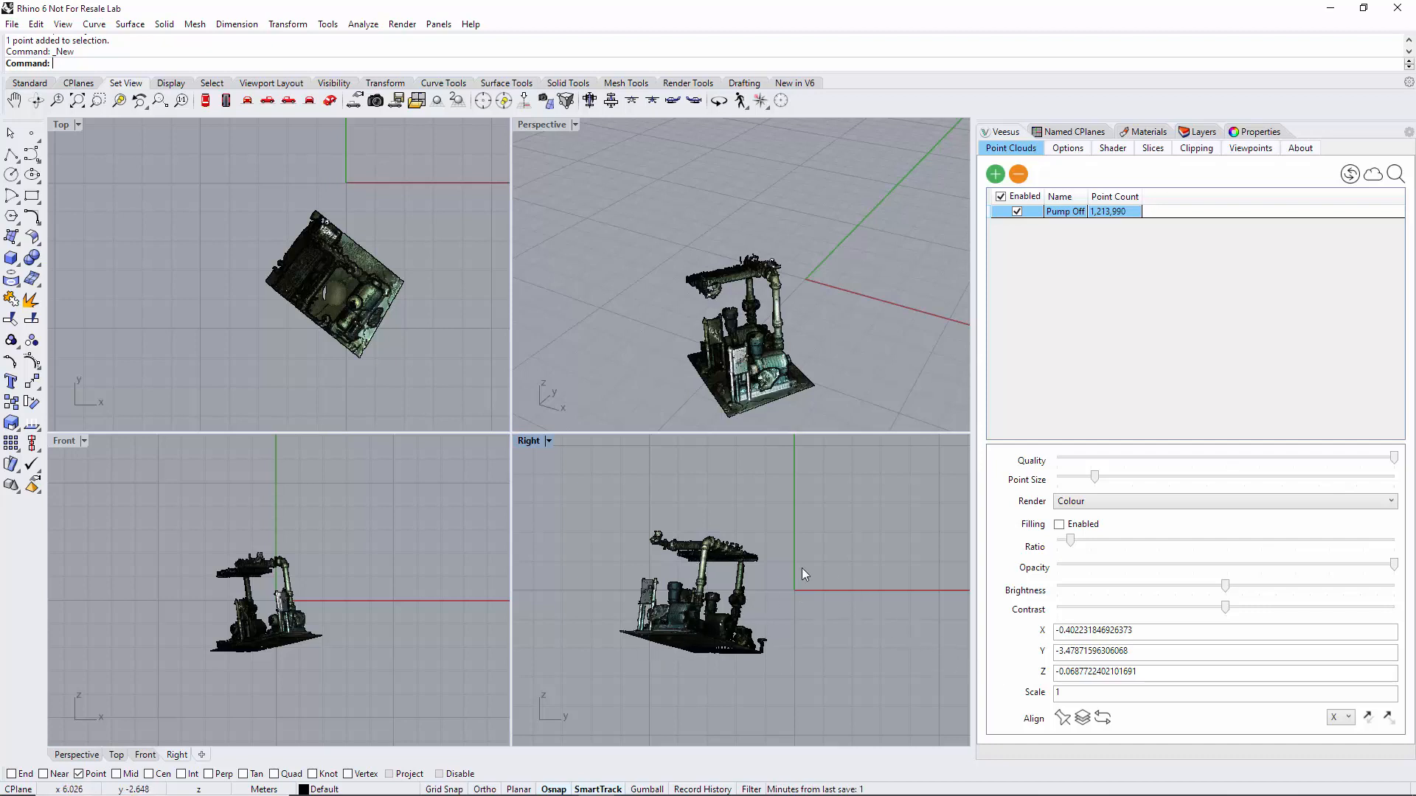
mouse_move(717, 573)
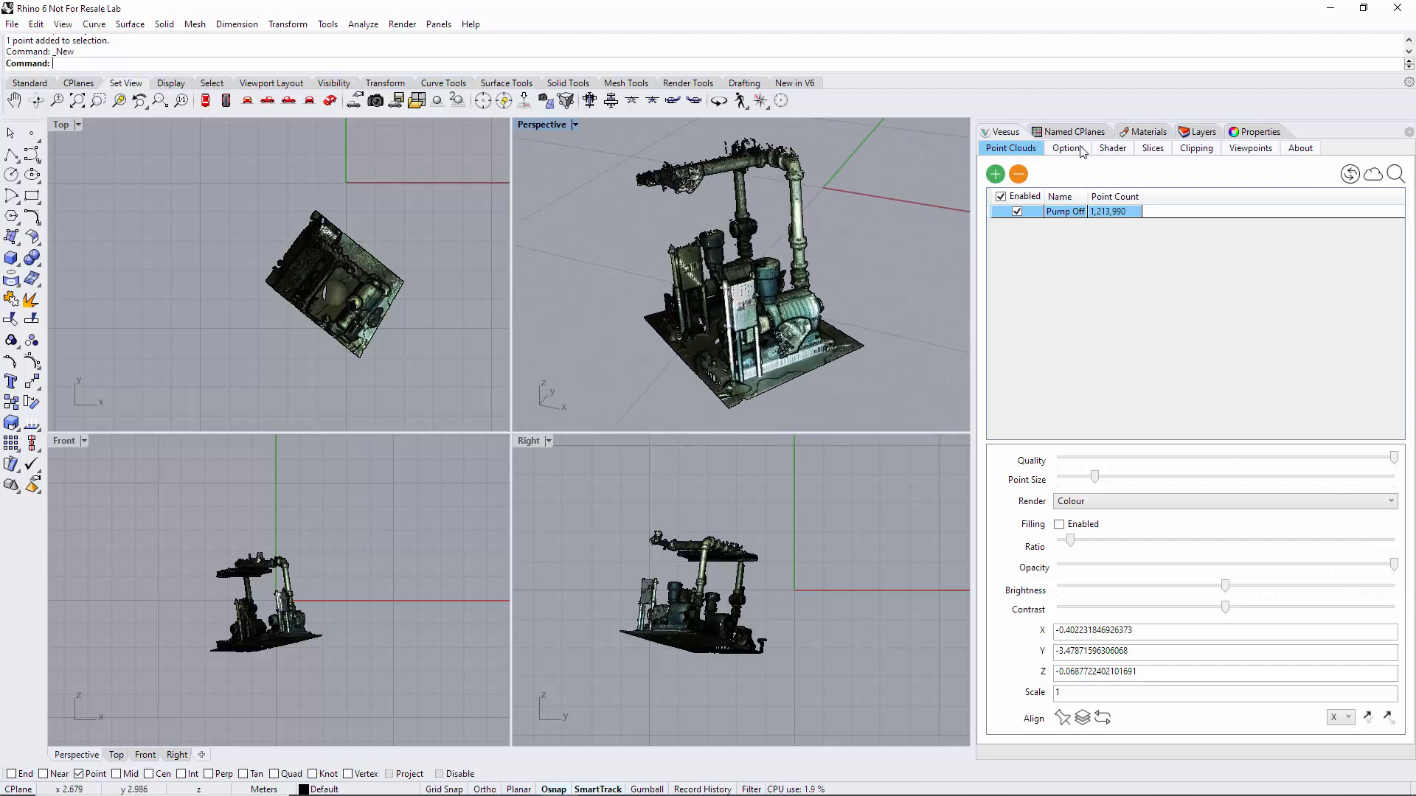
Confirm Lighting On, Rendering Enabled and Snap Enabled in the Veesus Options, then return to the cloud list.
left_click(1067, 147)
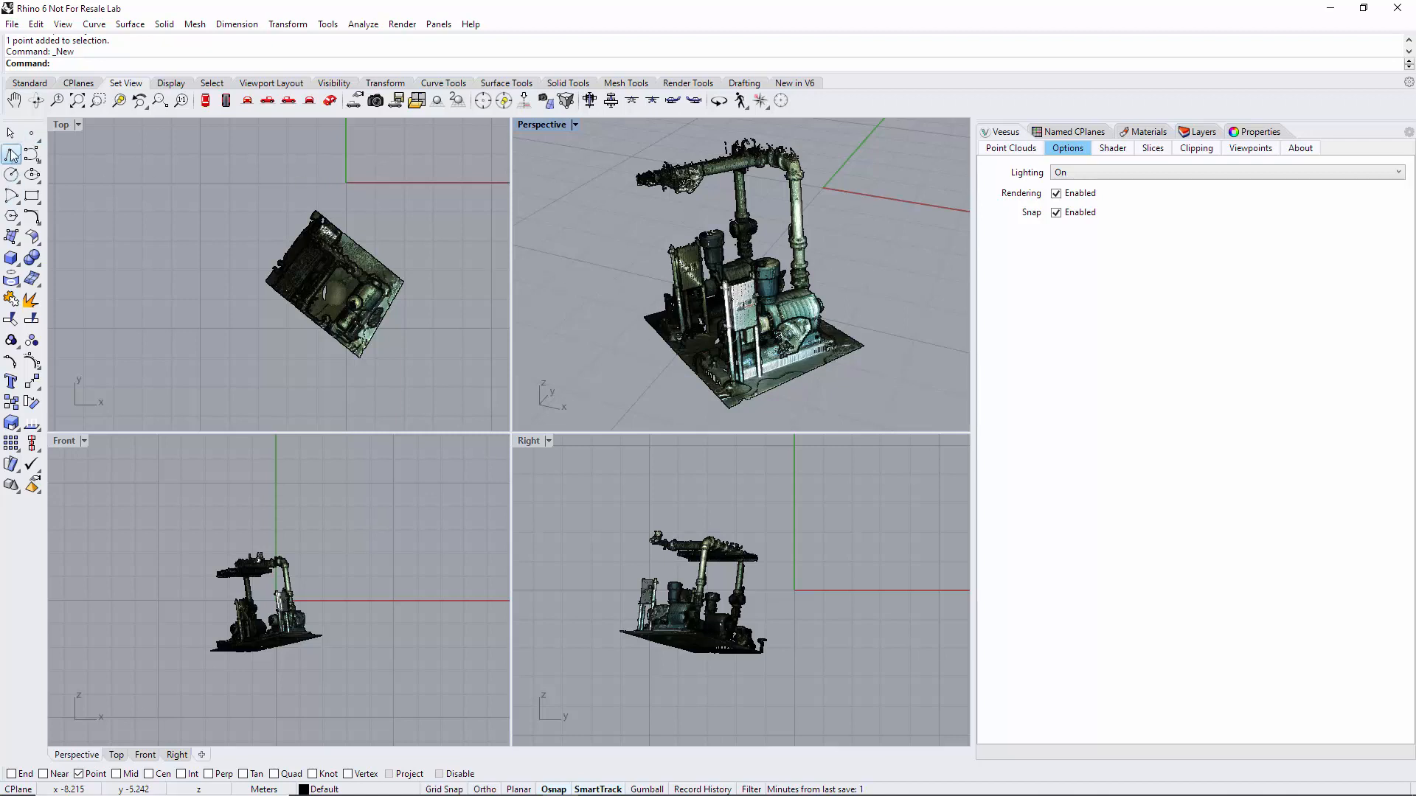
mouse_move(730, 416)
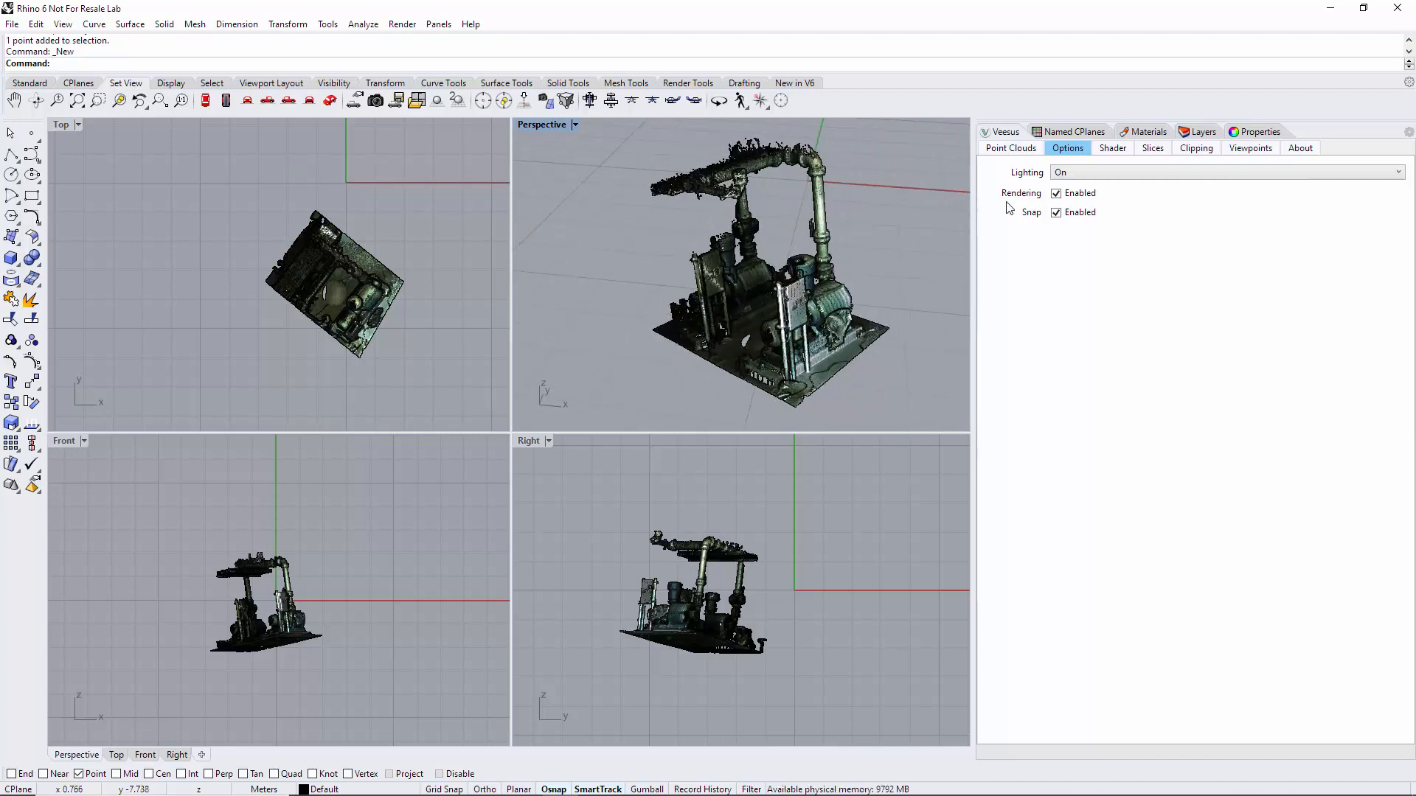
left_click(1009, 148)
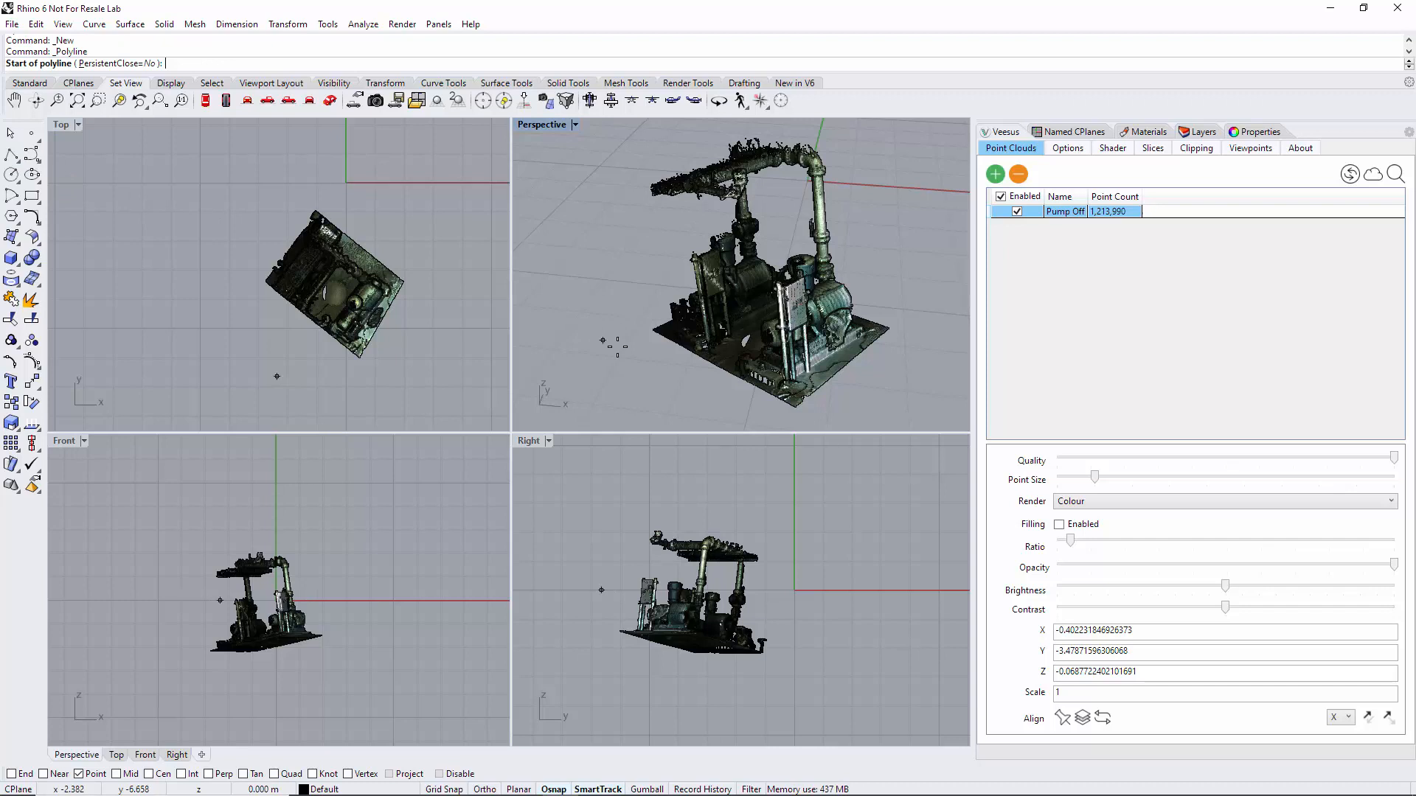
mouse_move(658, 324)
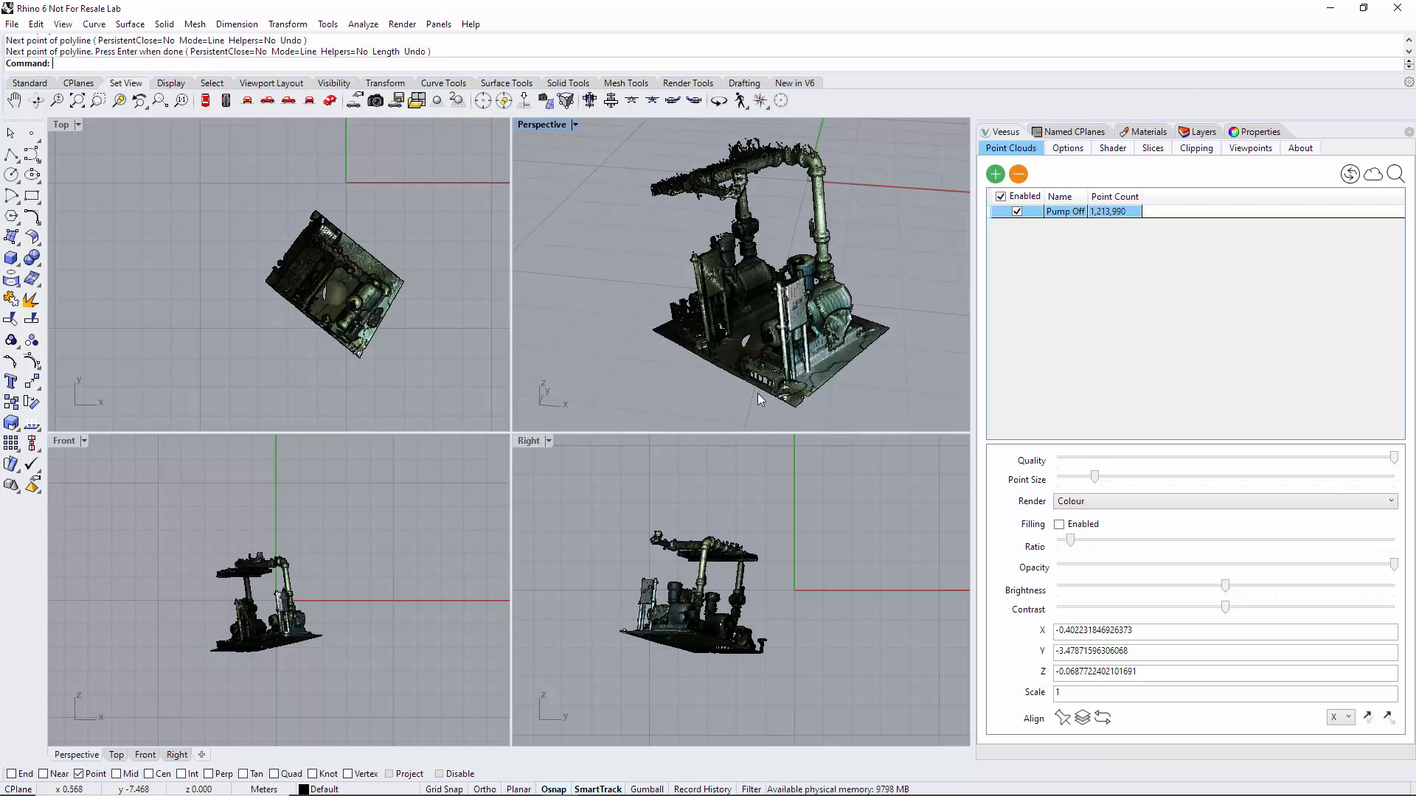
Pick a snapped point on the pump's base-platform edge for the reference polyline.
left_click(755, 400)
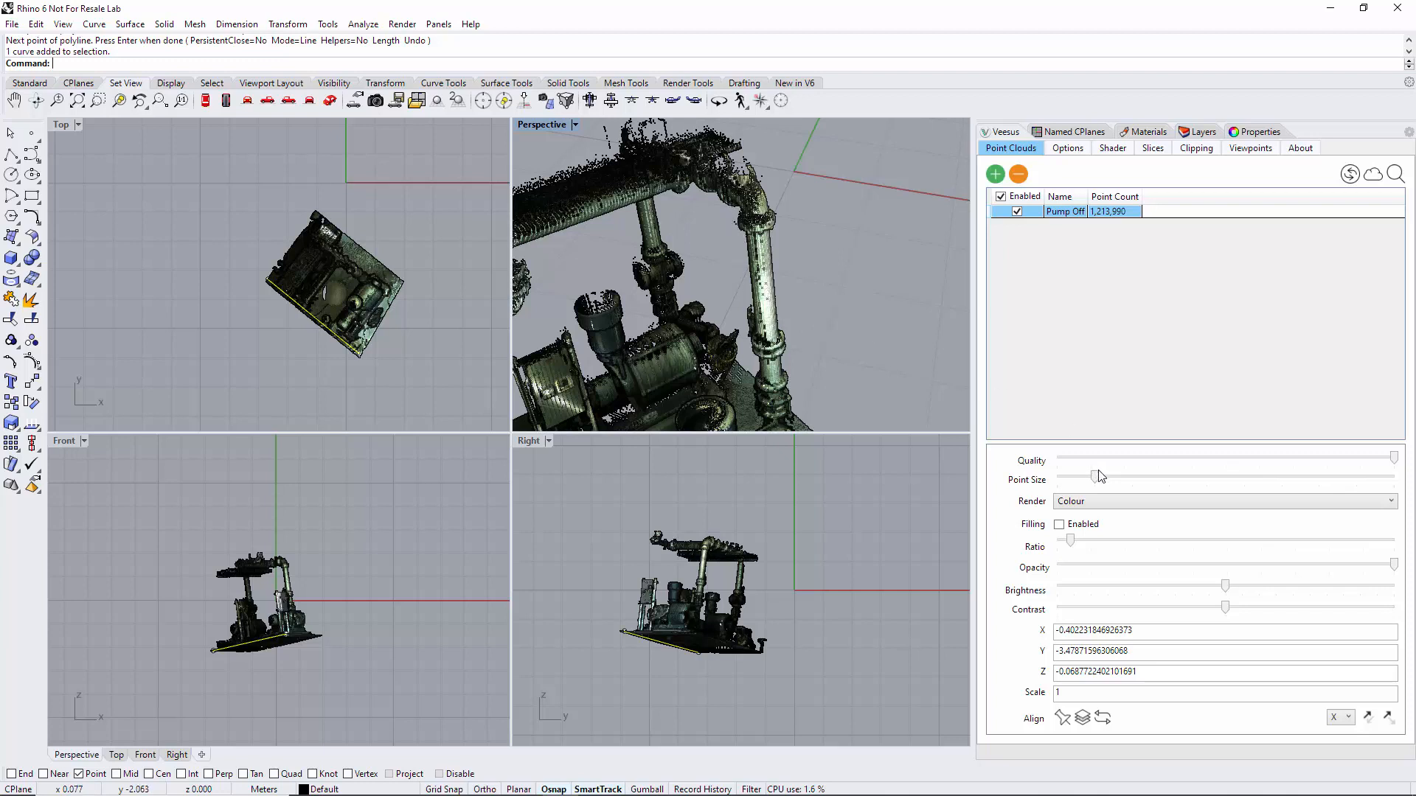
Raise the Veesus Point Size slider to about 4 and orbit around the denser pipework.
left_click_drag(1099, 475, 1161, 475)
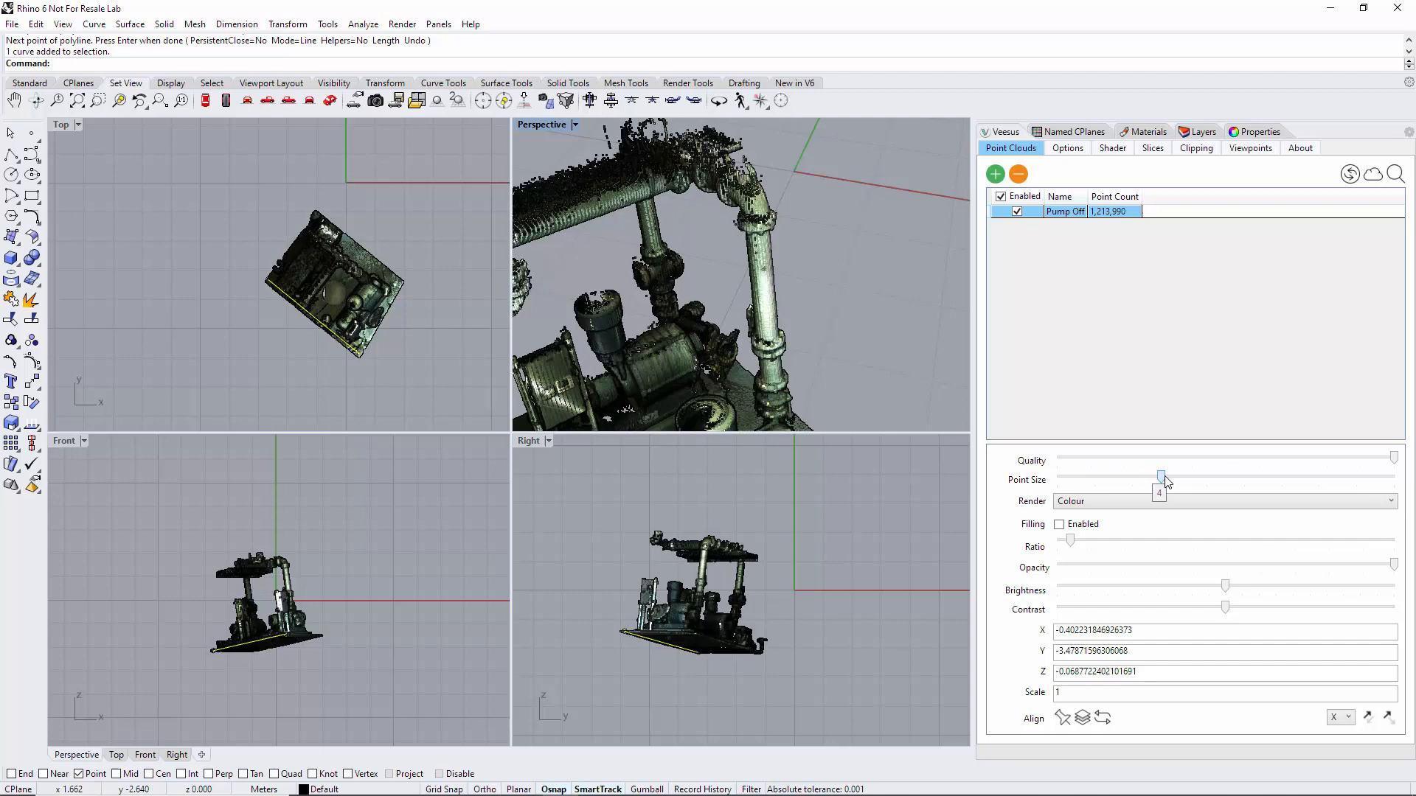
left_click_drag(1161, 476, 1183, 477)
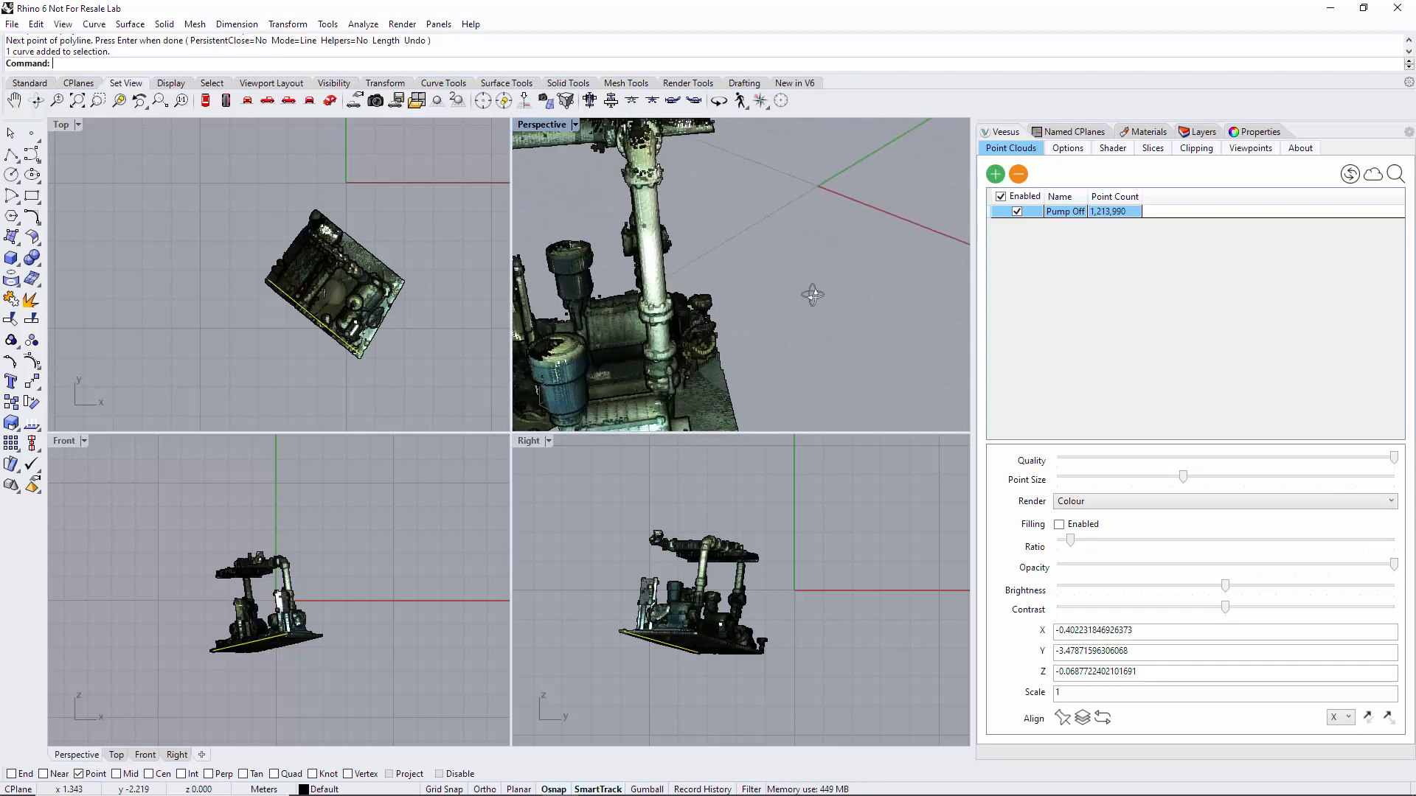
mouse_move(652, 286)
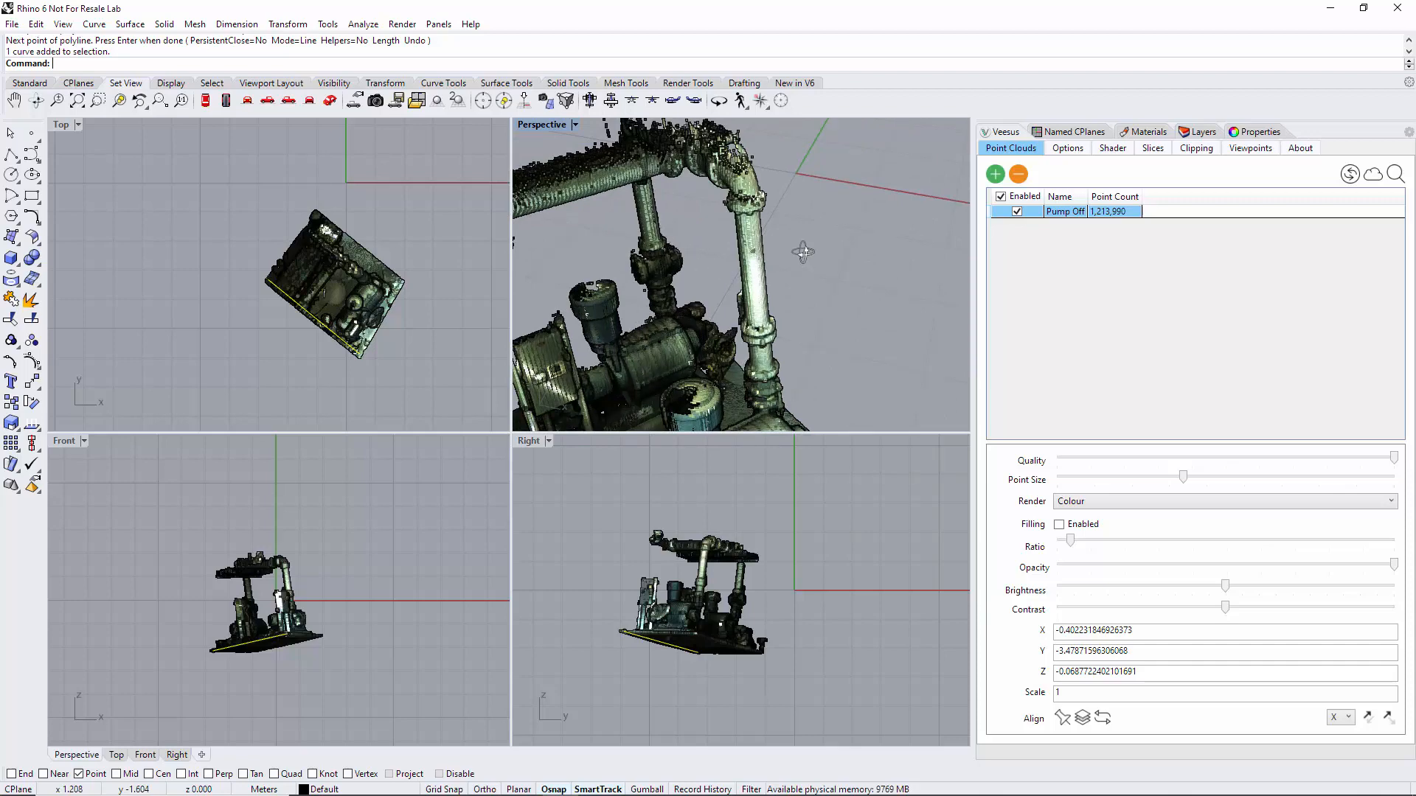
left_click_drag(802, 251, 541, 202)
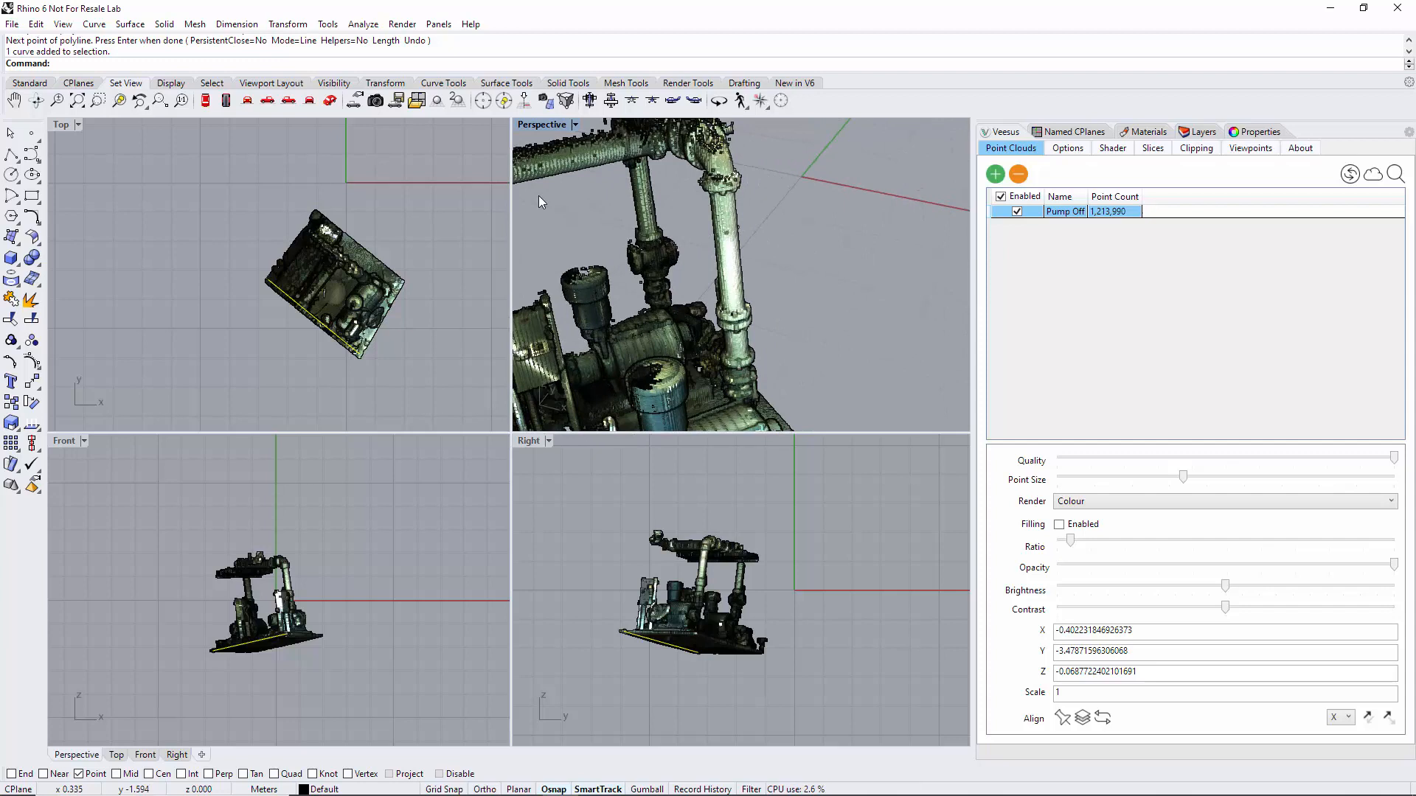
left_click(12, 151)
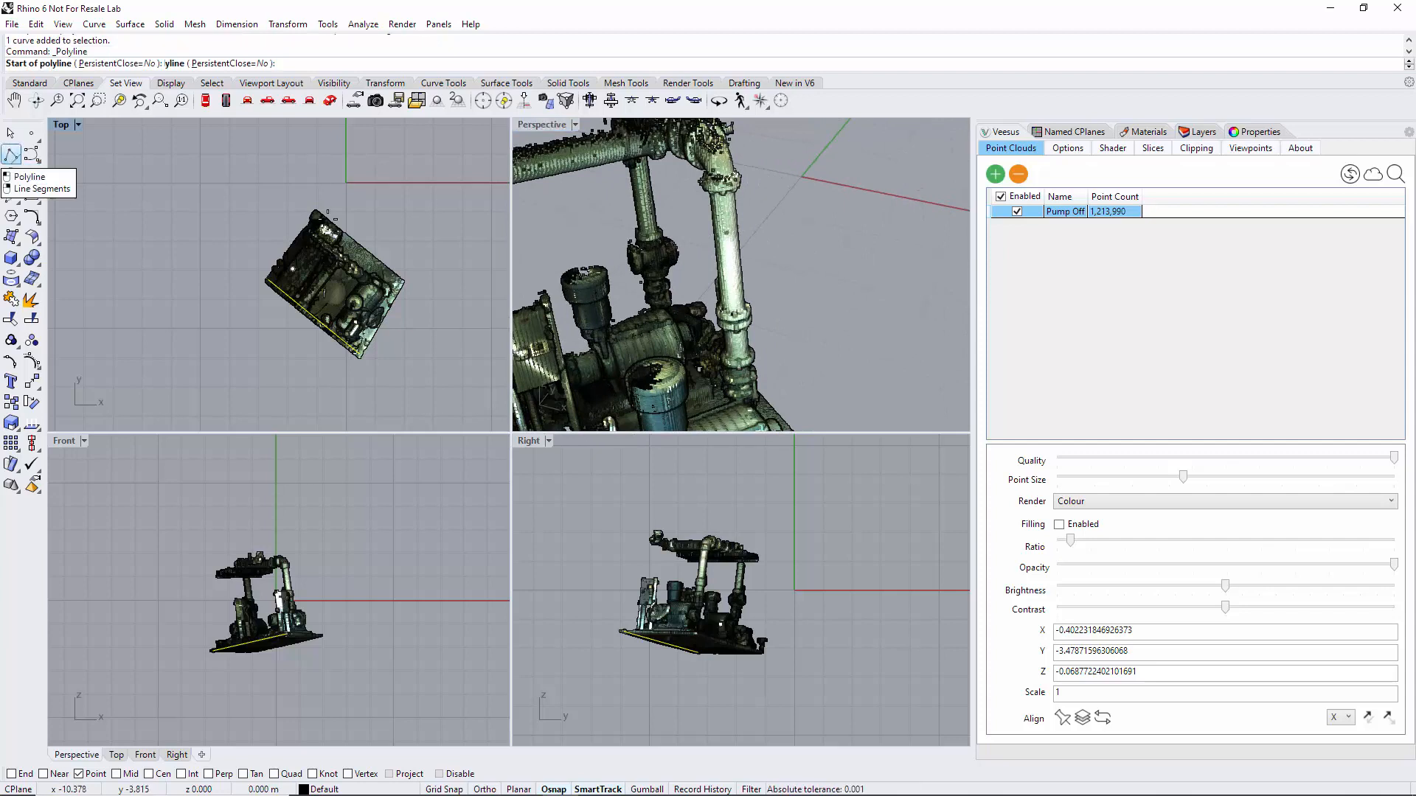
mouse_move(739, 301)
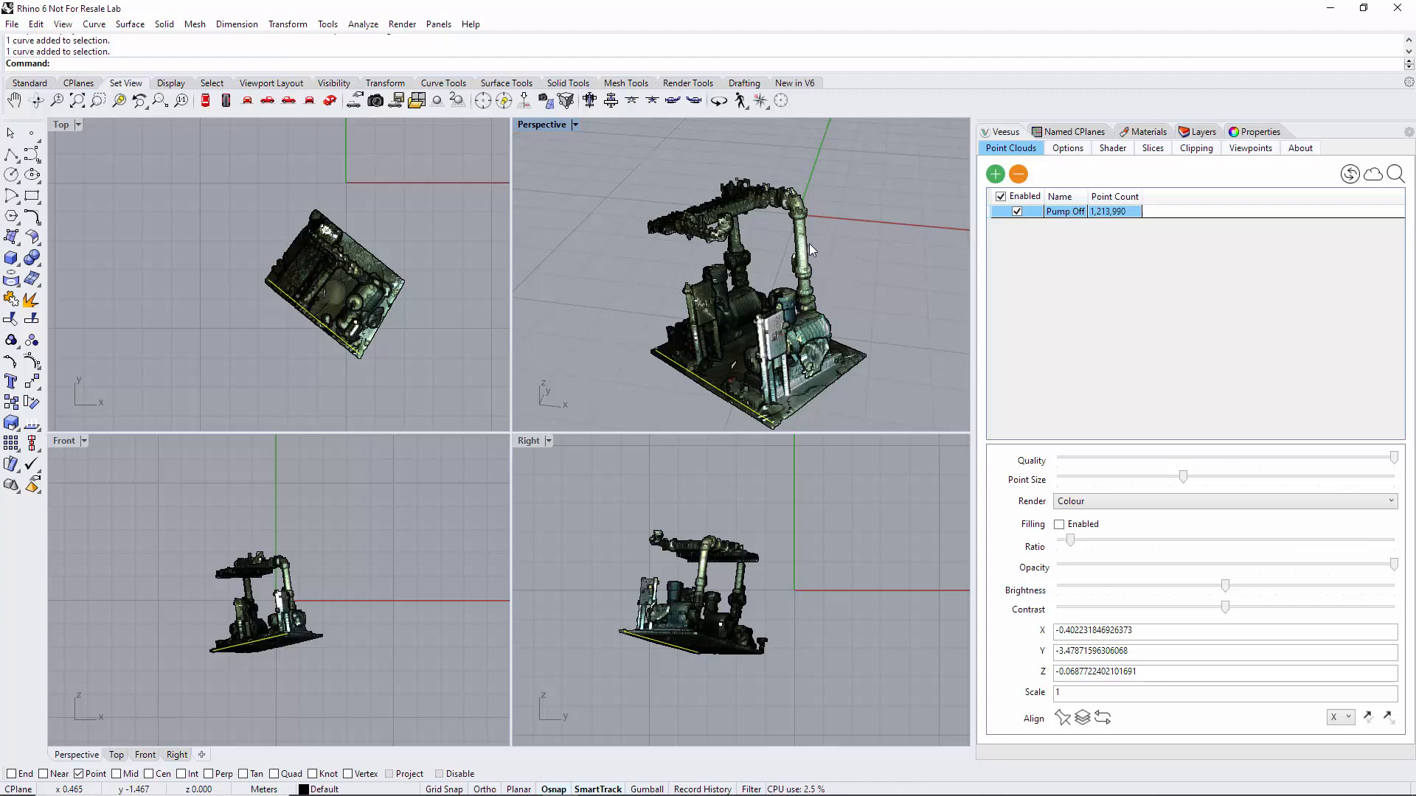
mouse_move(820, 252)
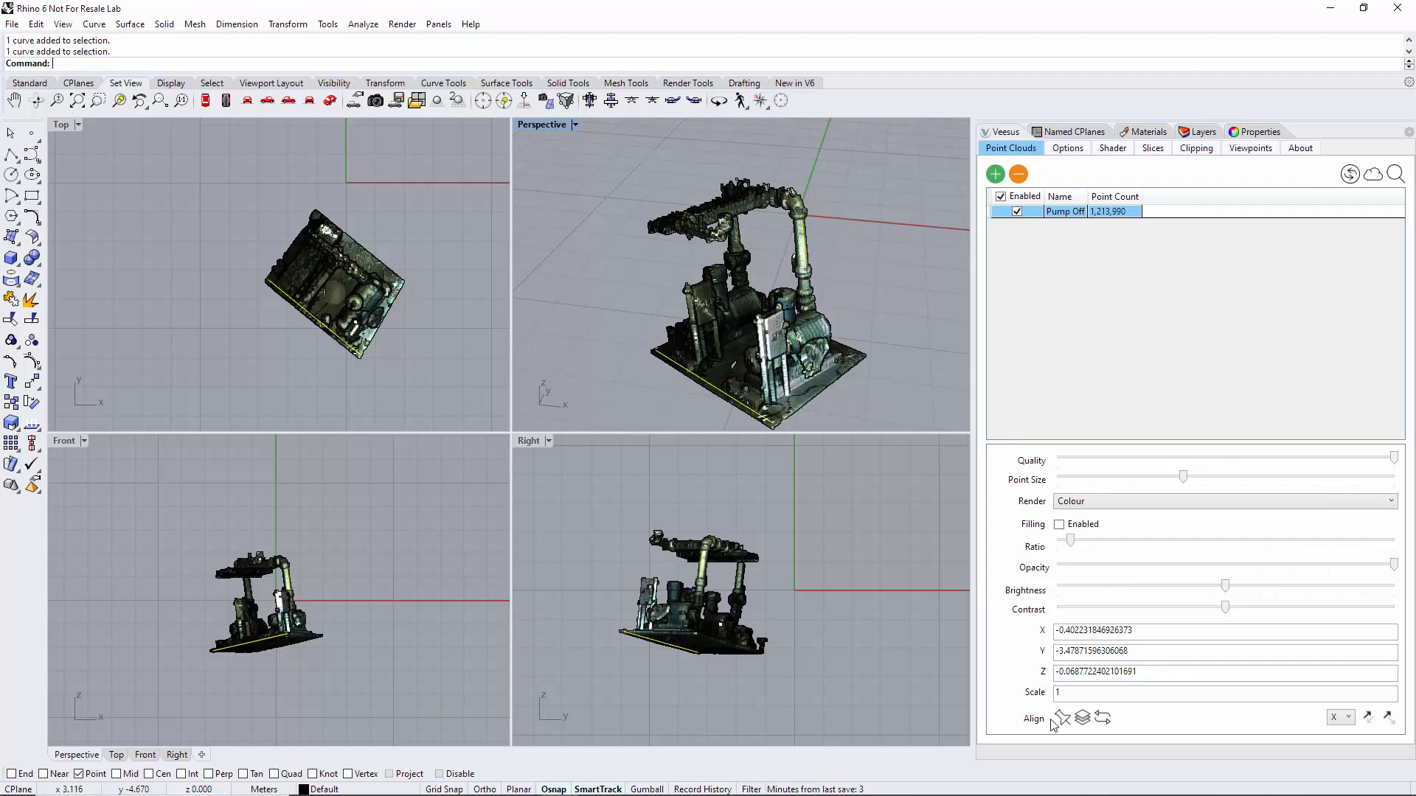
mouse_move(1082, 718)
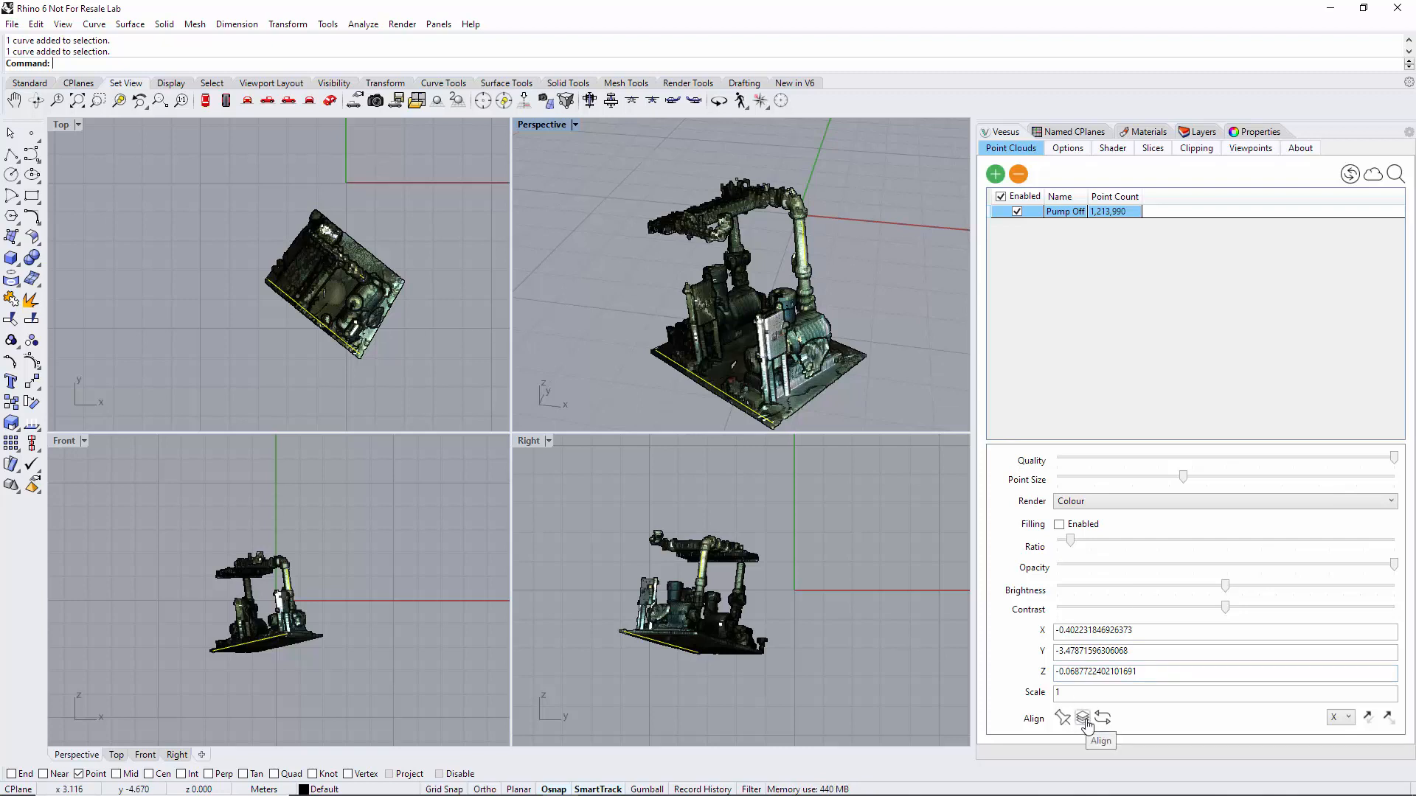
Align the Pump Off cloud to the CPlane using the drawn base-edge reference curves.
left_click(1083, 719)
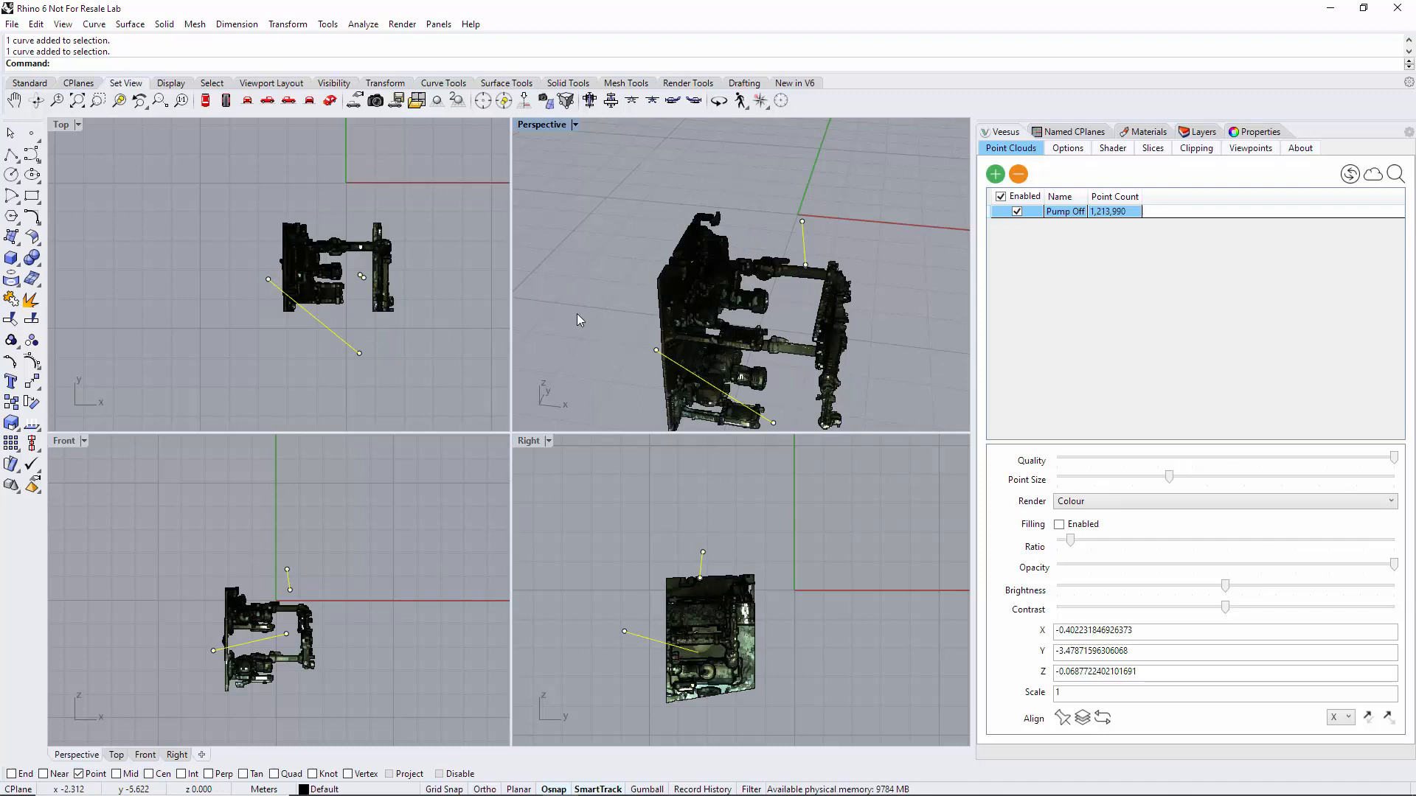
mouse_move(301, 585)
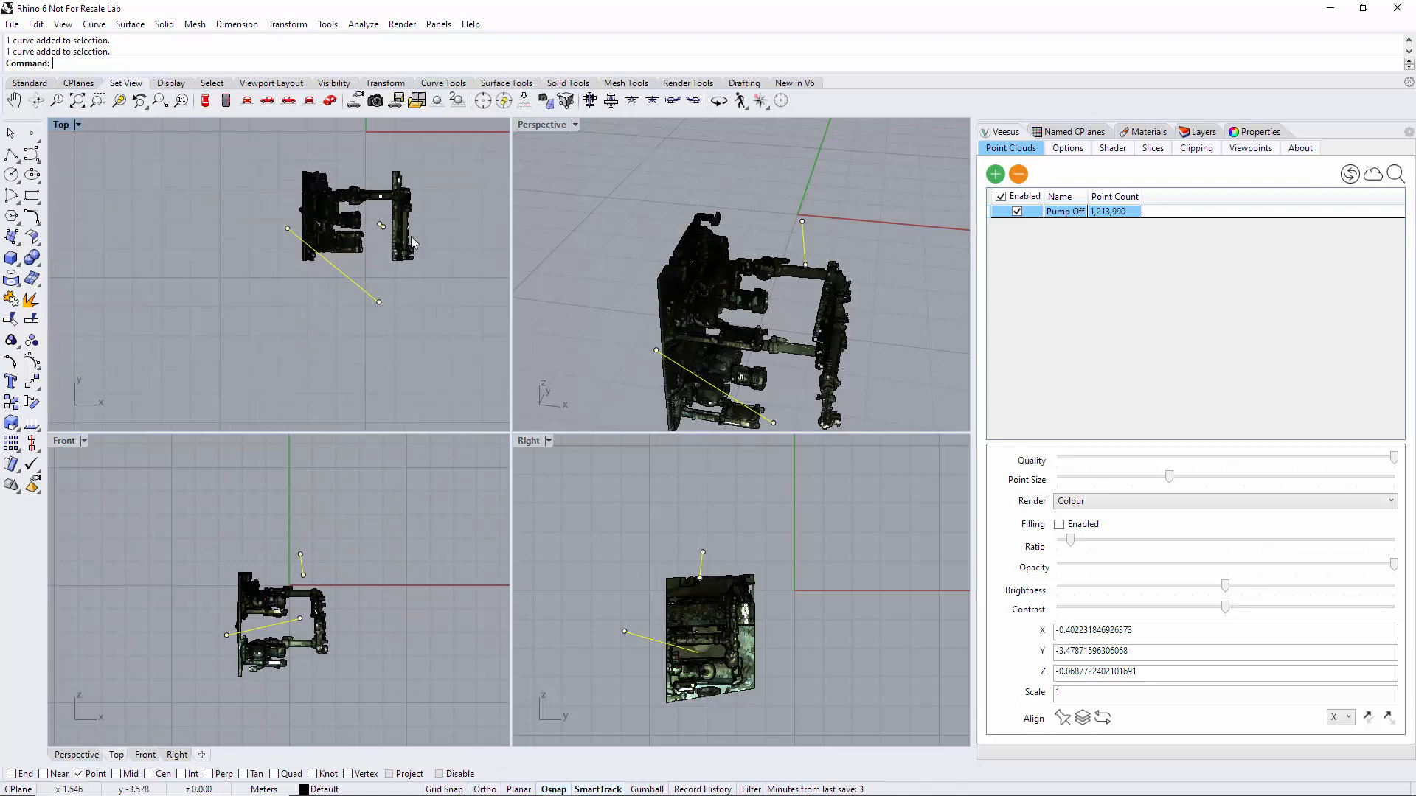
mouse_move(673, 318)
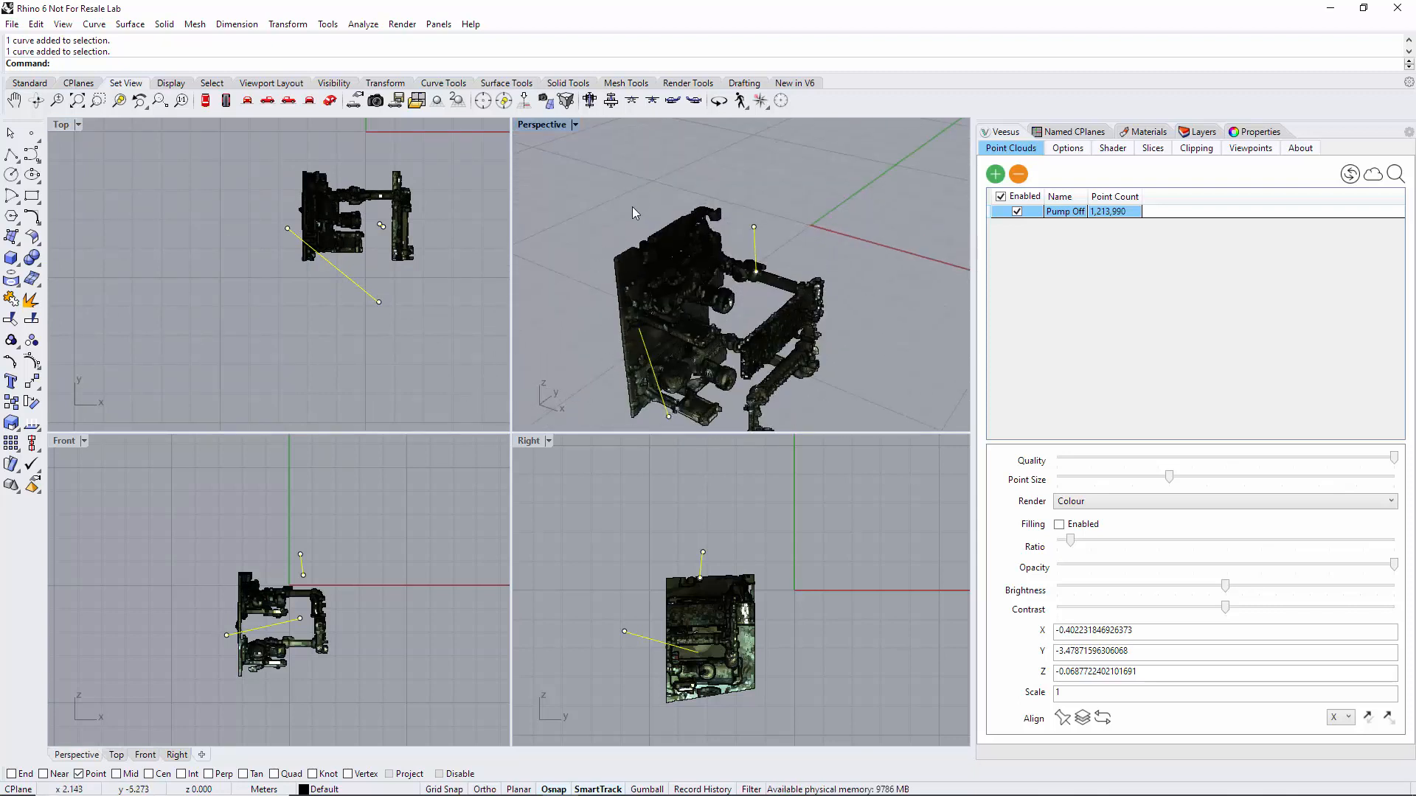
mouse_move(691, 323)
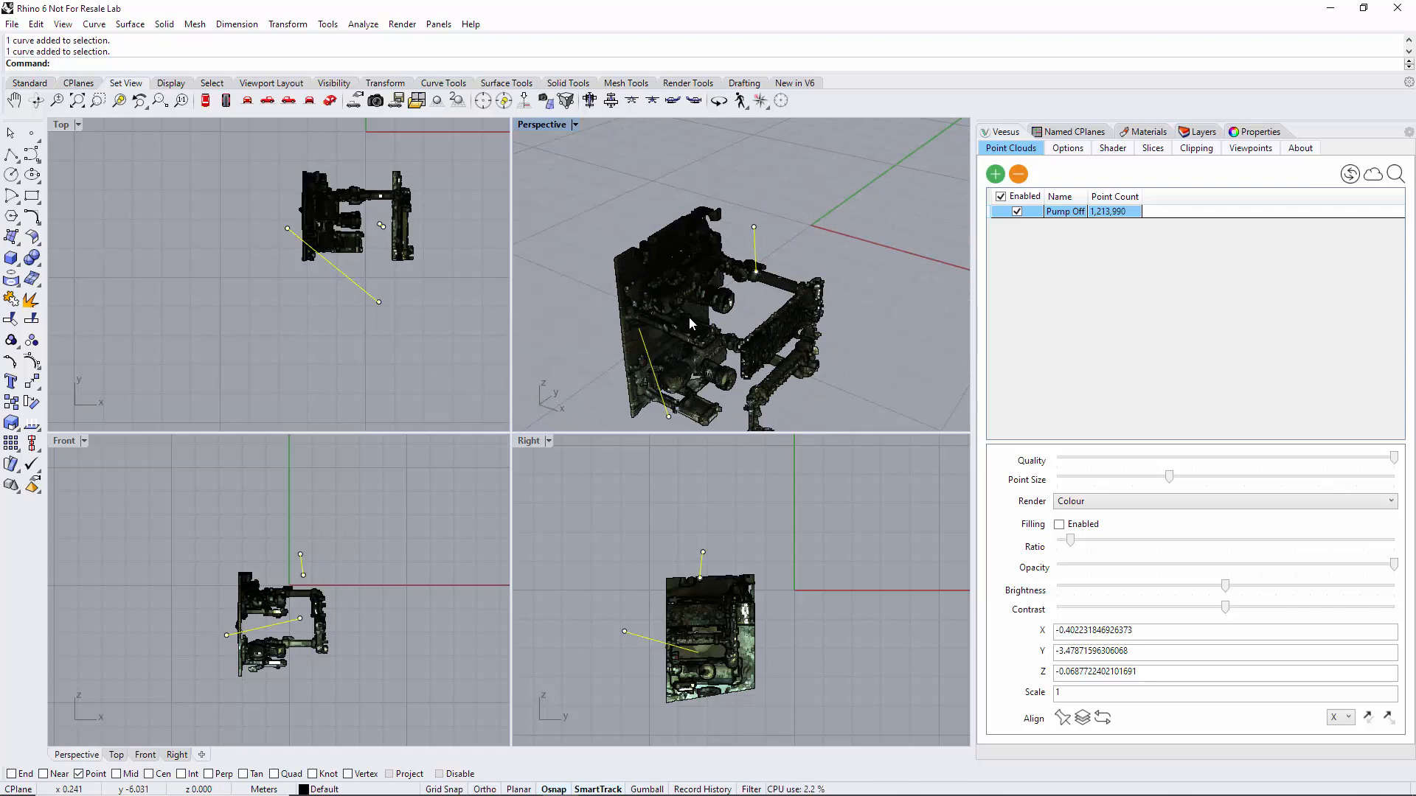
mouse_move(1120, 506)
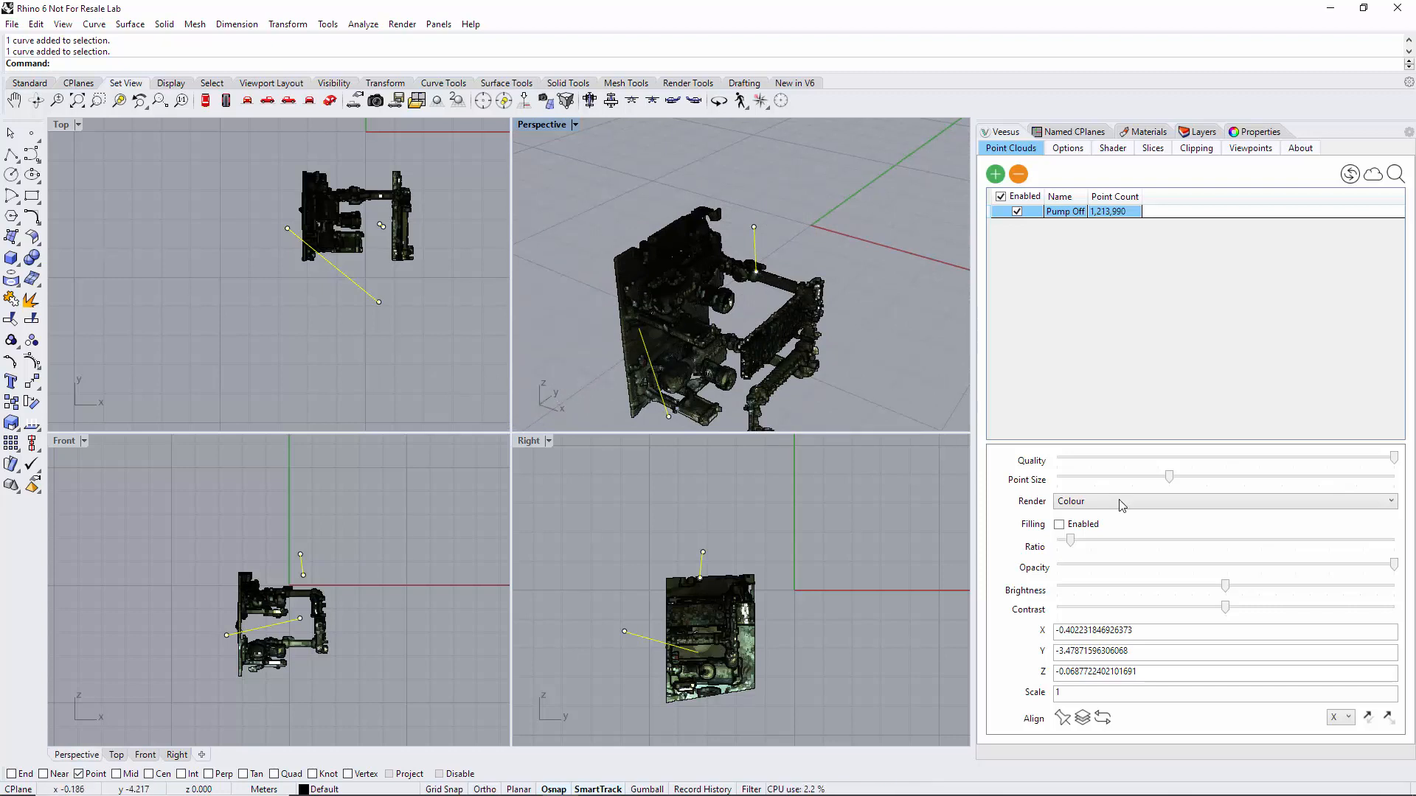
Set the Align axis to Y so the rotation stands the pump upright with a level base.
left_click(1341, 717)
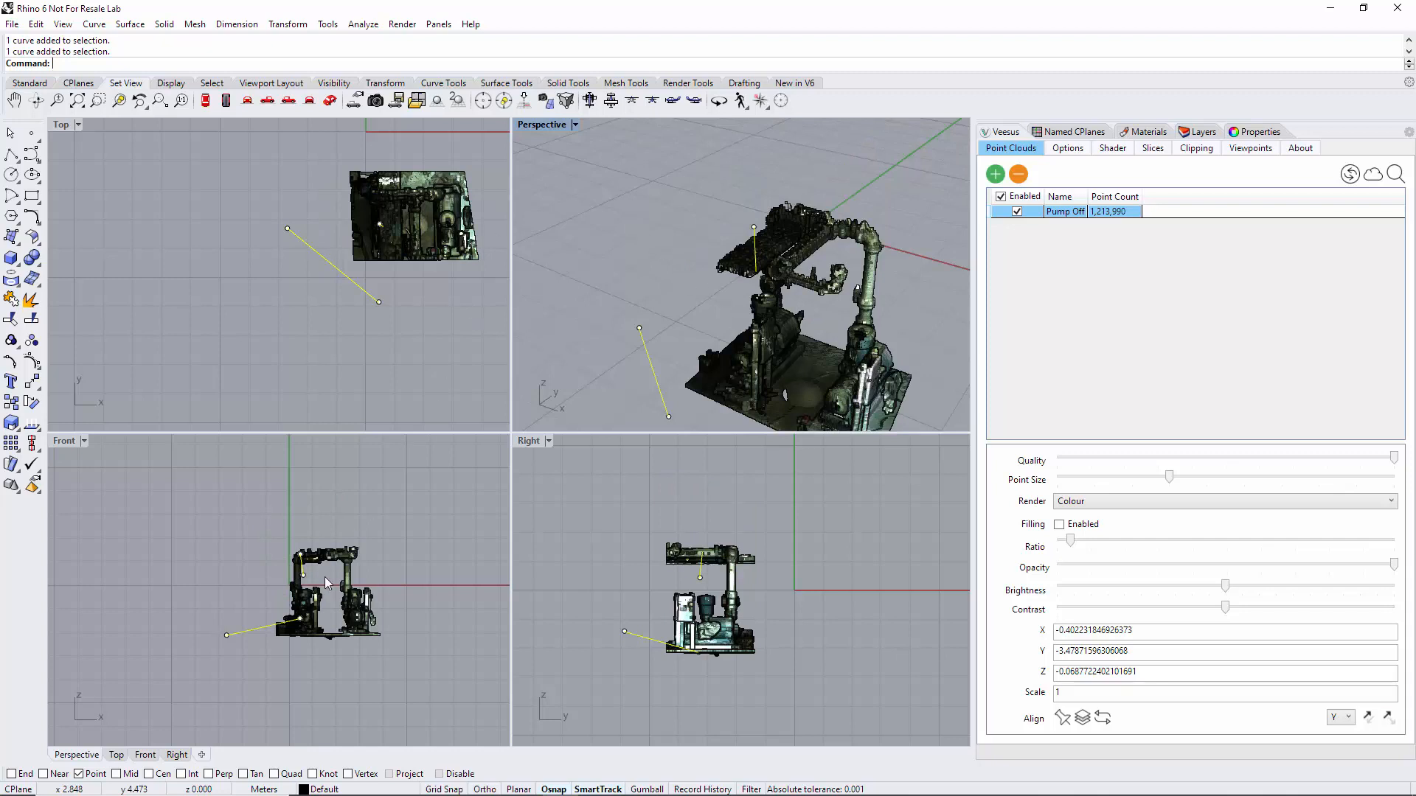
mouse_move(401, 320)
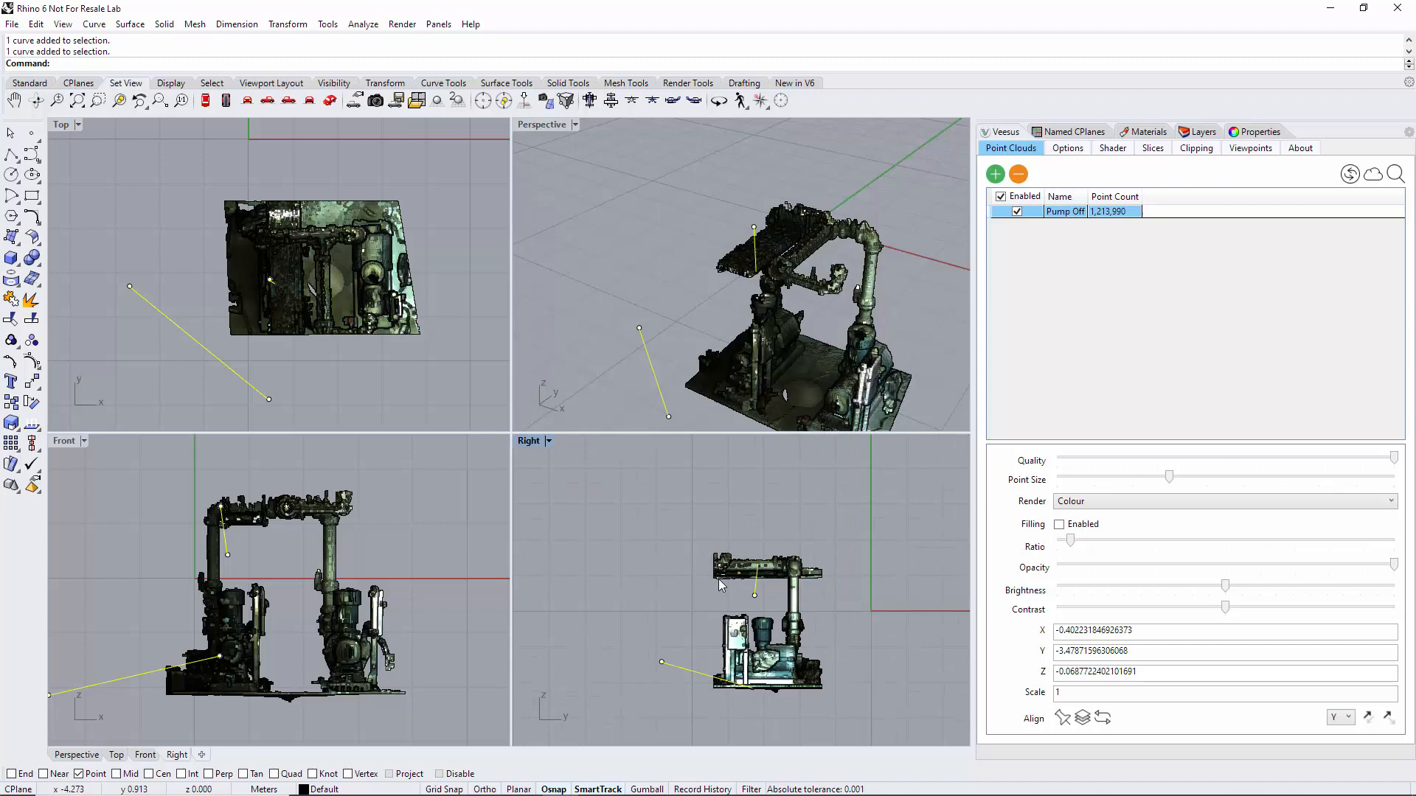
mouse_move(881, 335)
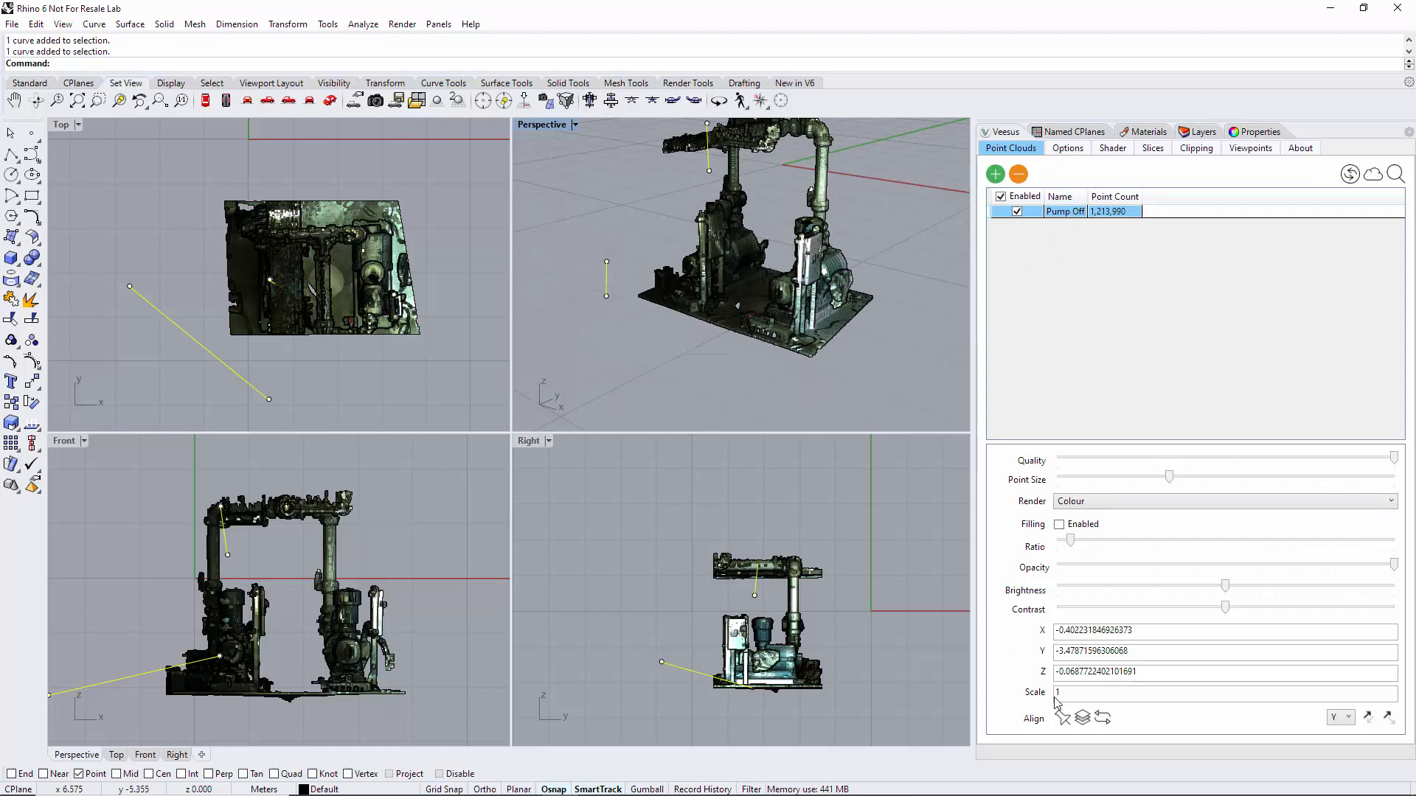
mouse_move(1063, 719)
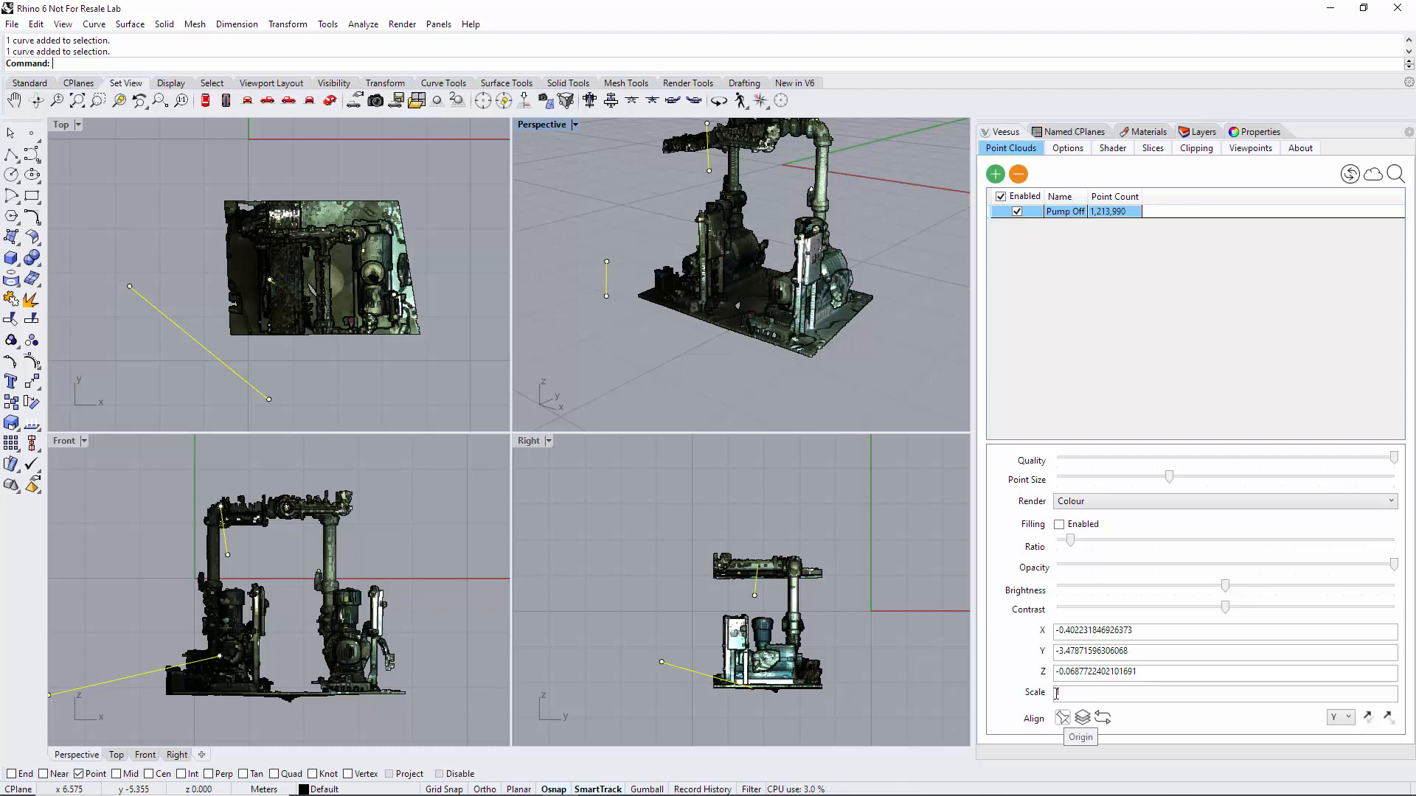
Keep Scale at 1 and snap a point object onto the upright pump cloud.
type("1")
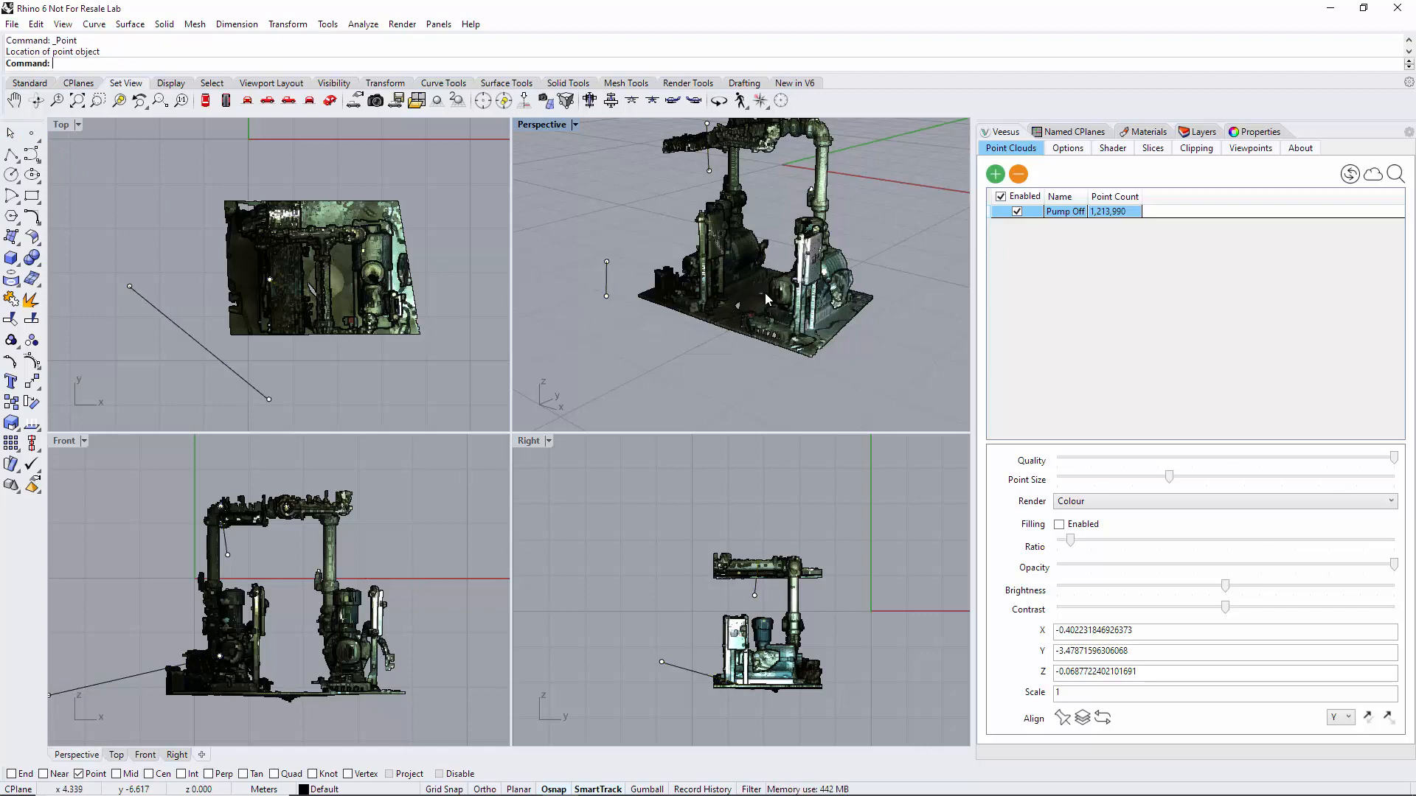
left_click(761, 295)
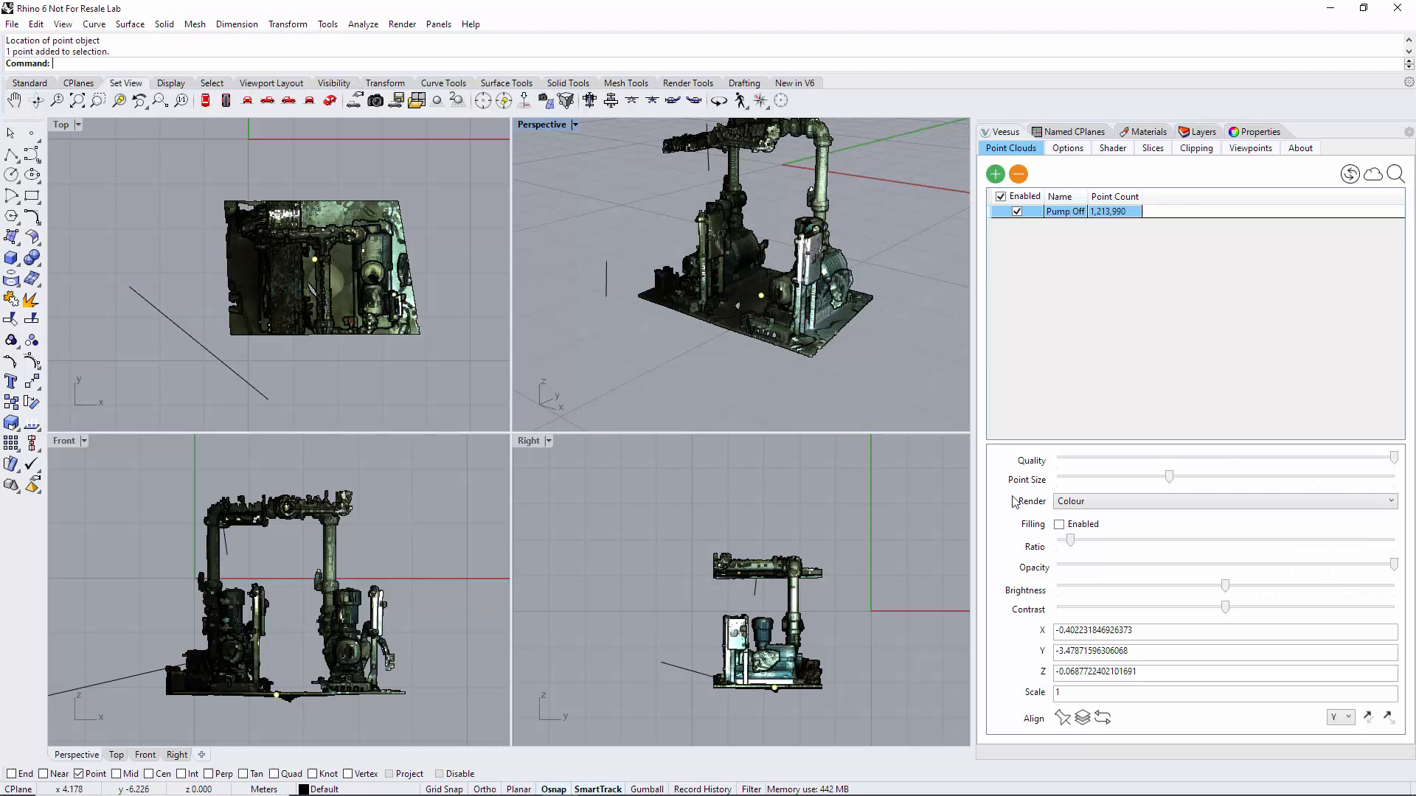
mouse_move(1064, 719)
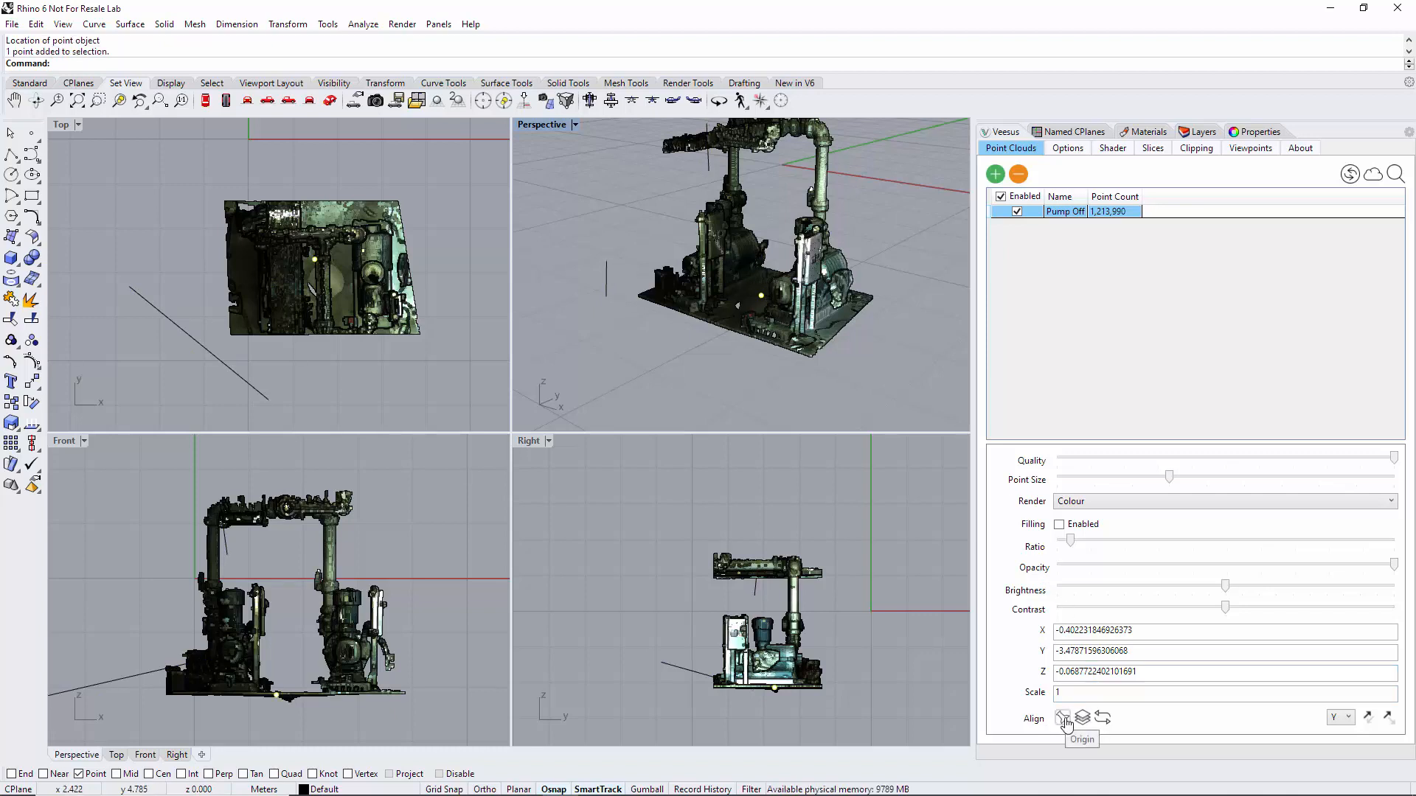
Use Veesus Origin alignment to relocate the cloud so the marked point sits at world origin.
left_click(1063, 718)
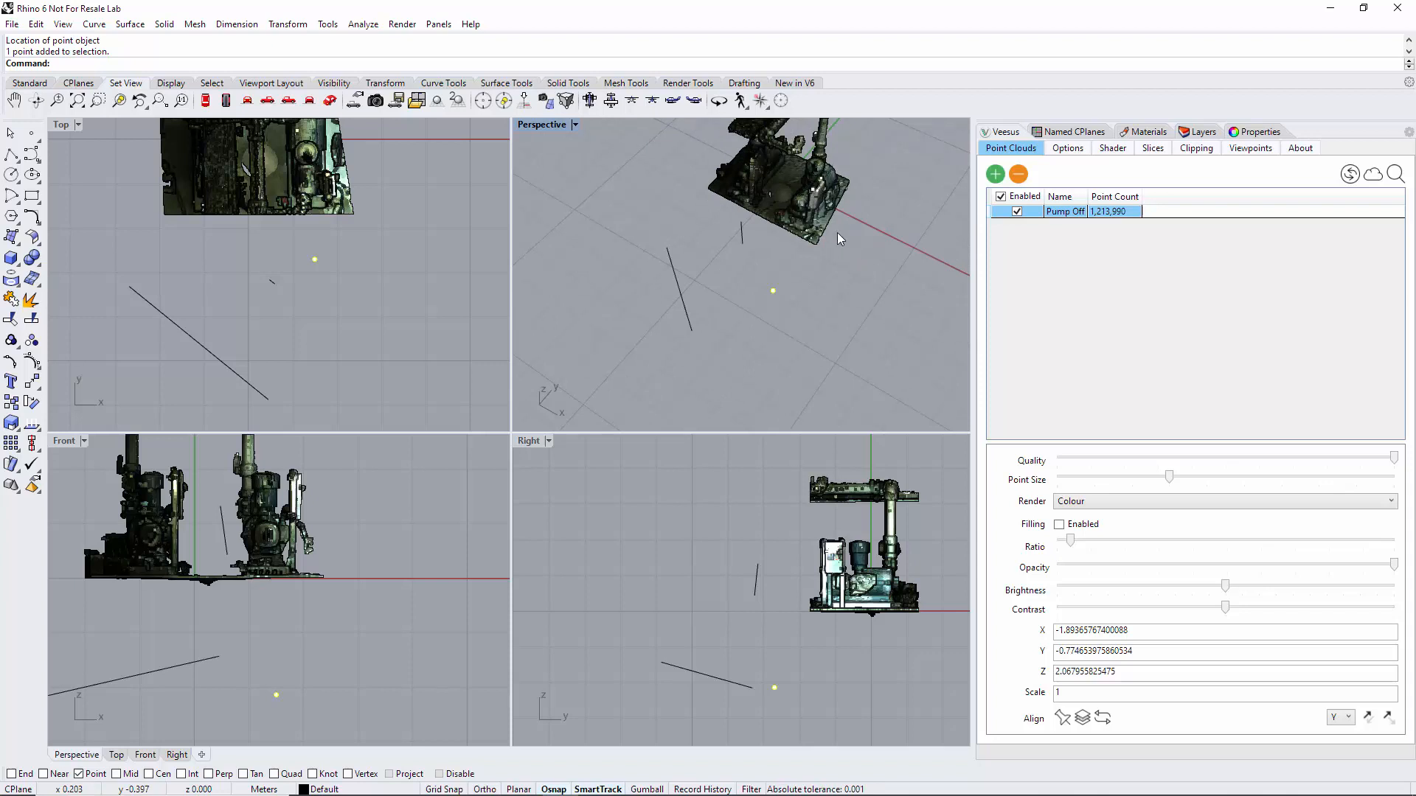
mouse_move(825, 287)
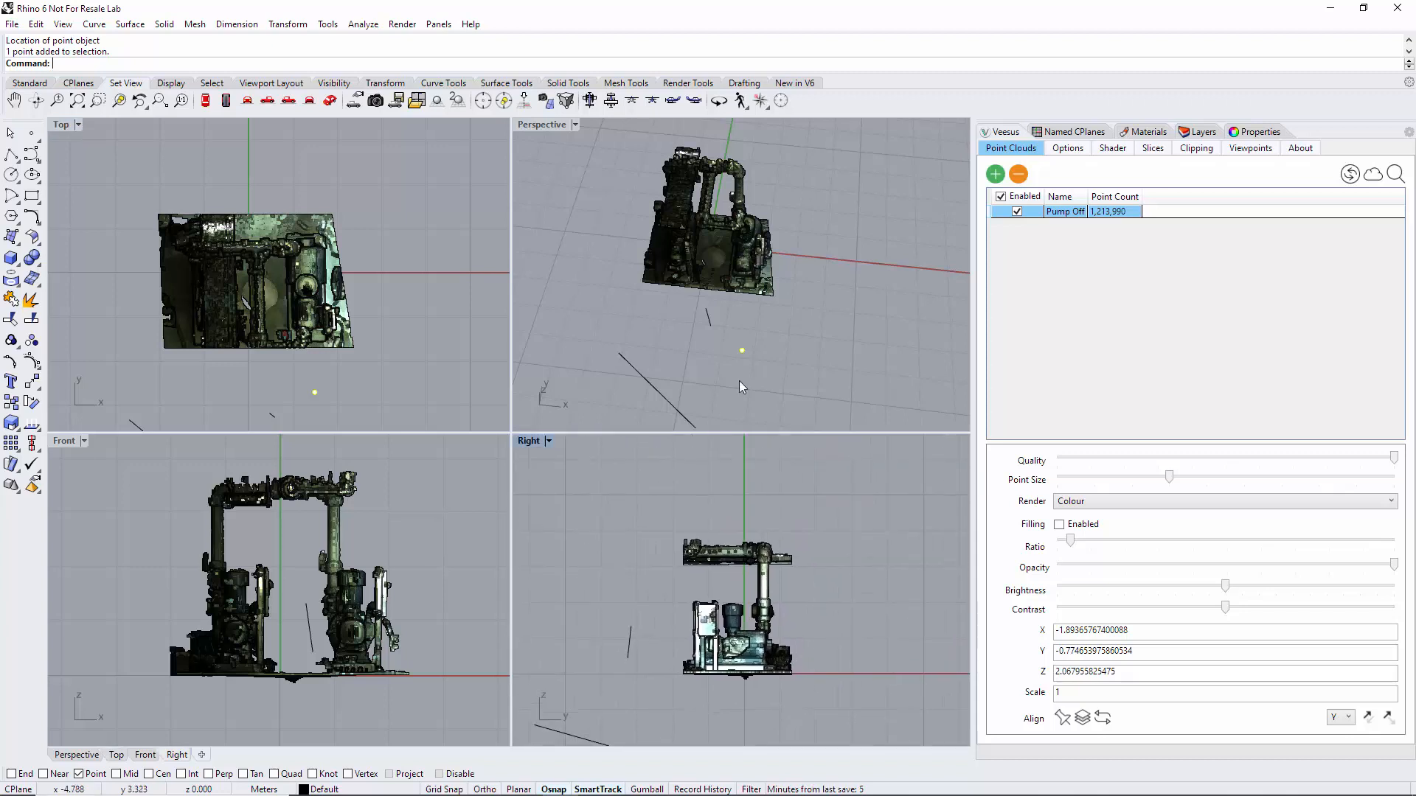
mouse_move(762, 343)
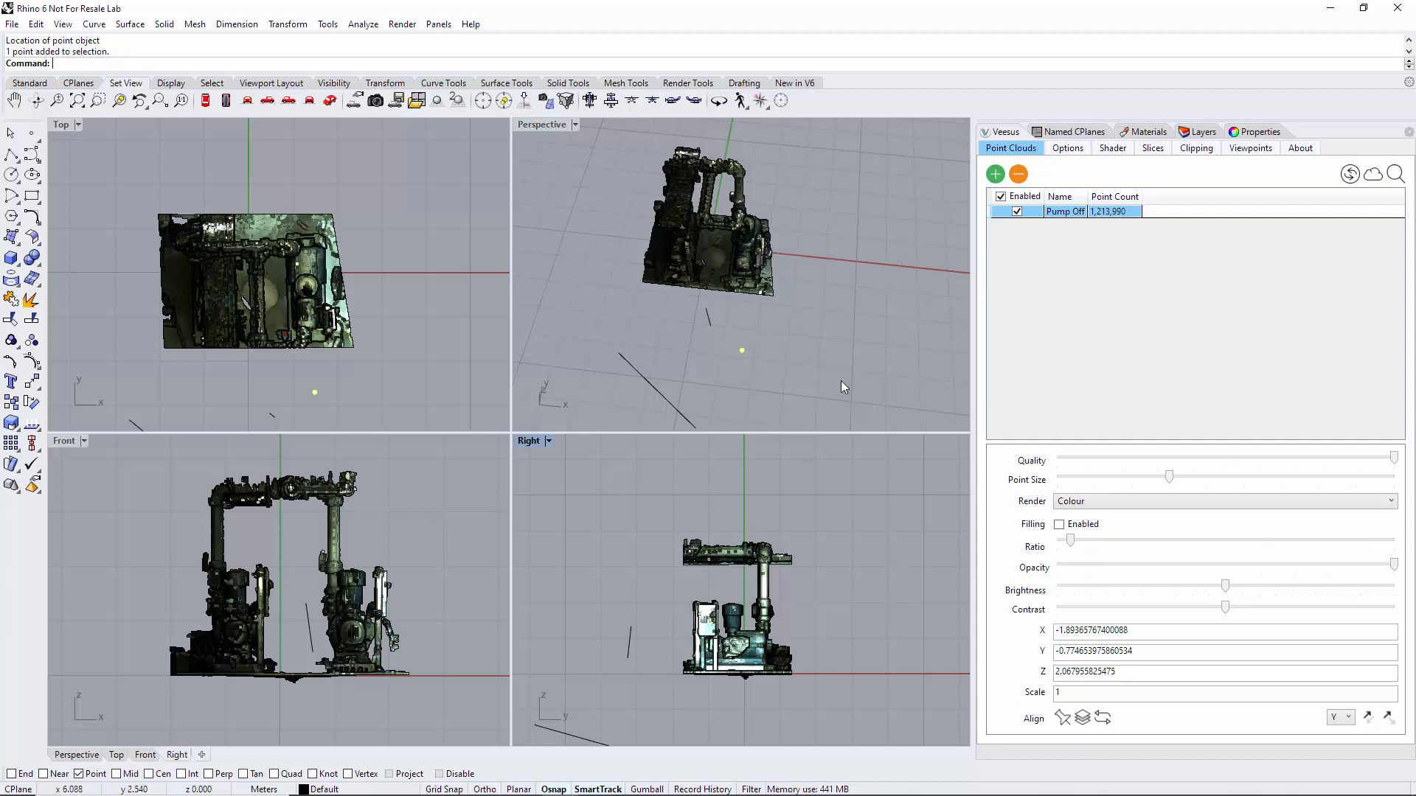
mouse_move(840, 315)
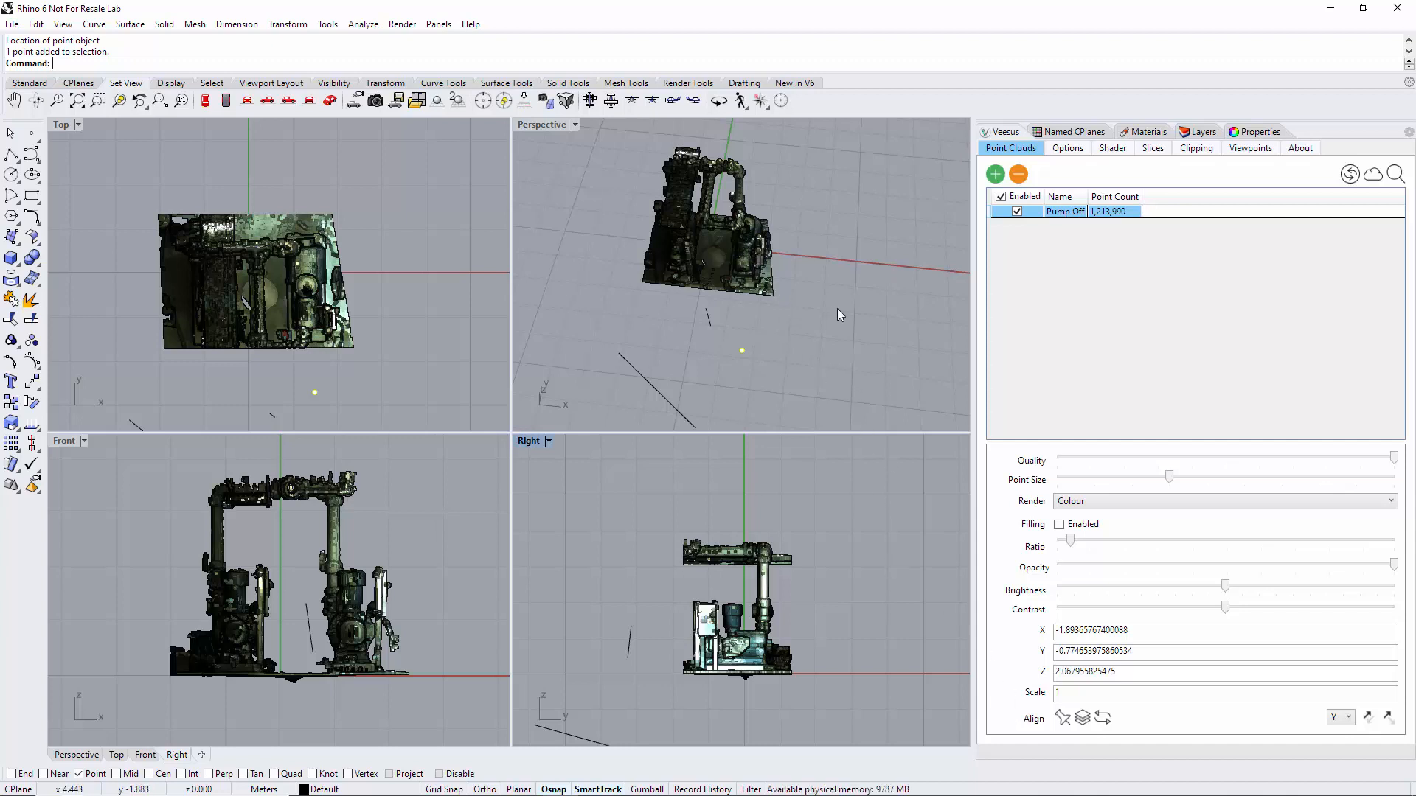
mouse_move(858, 324)
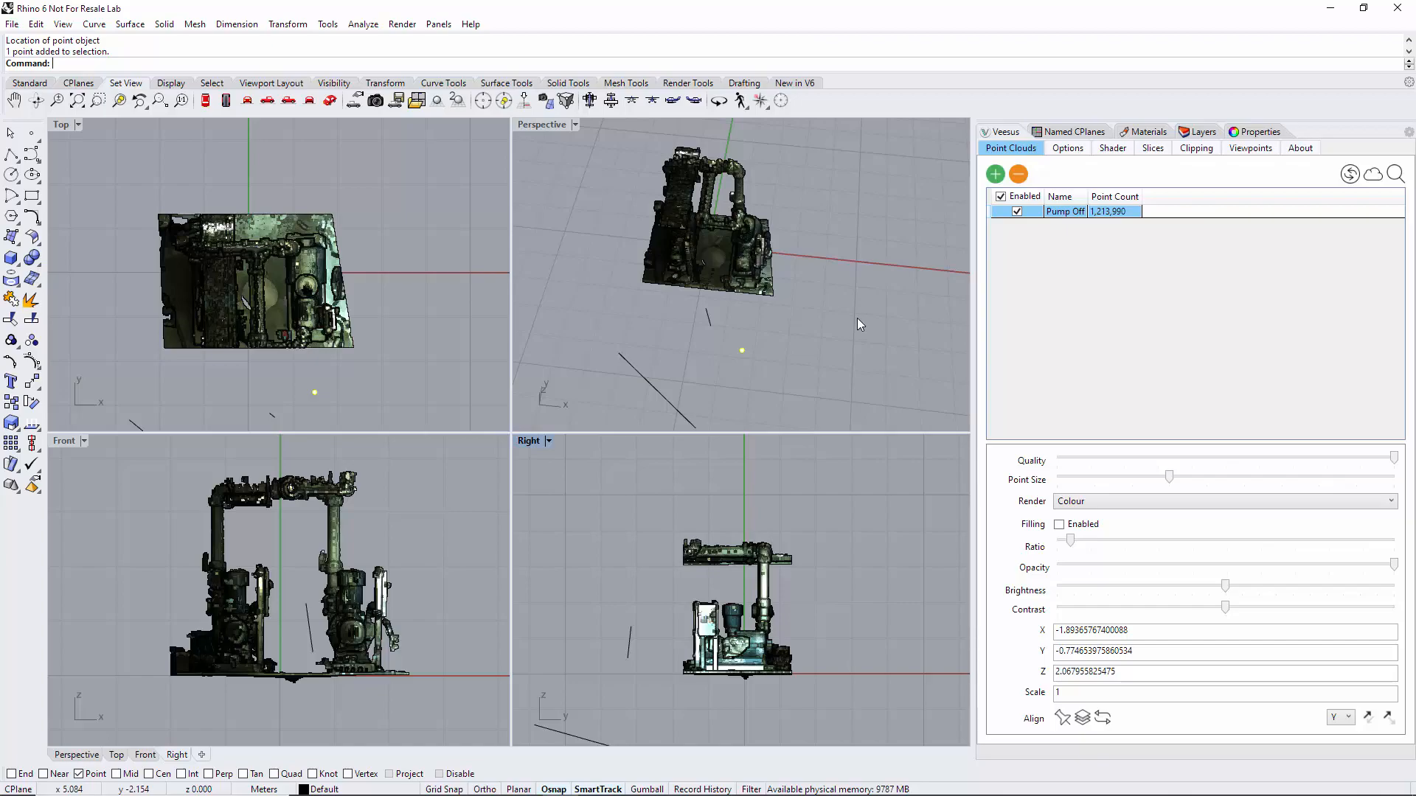